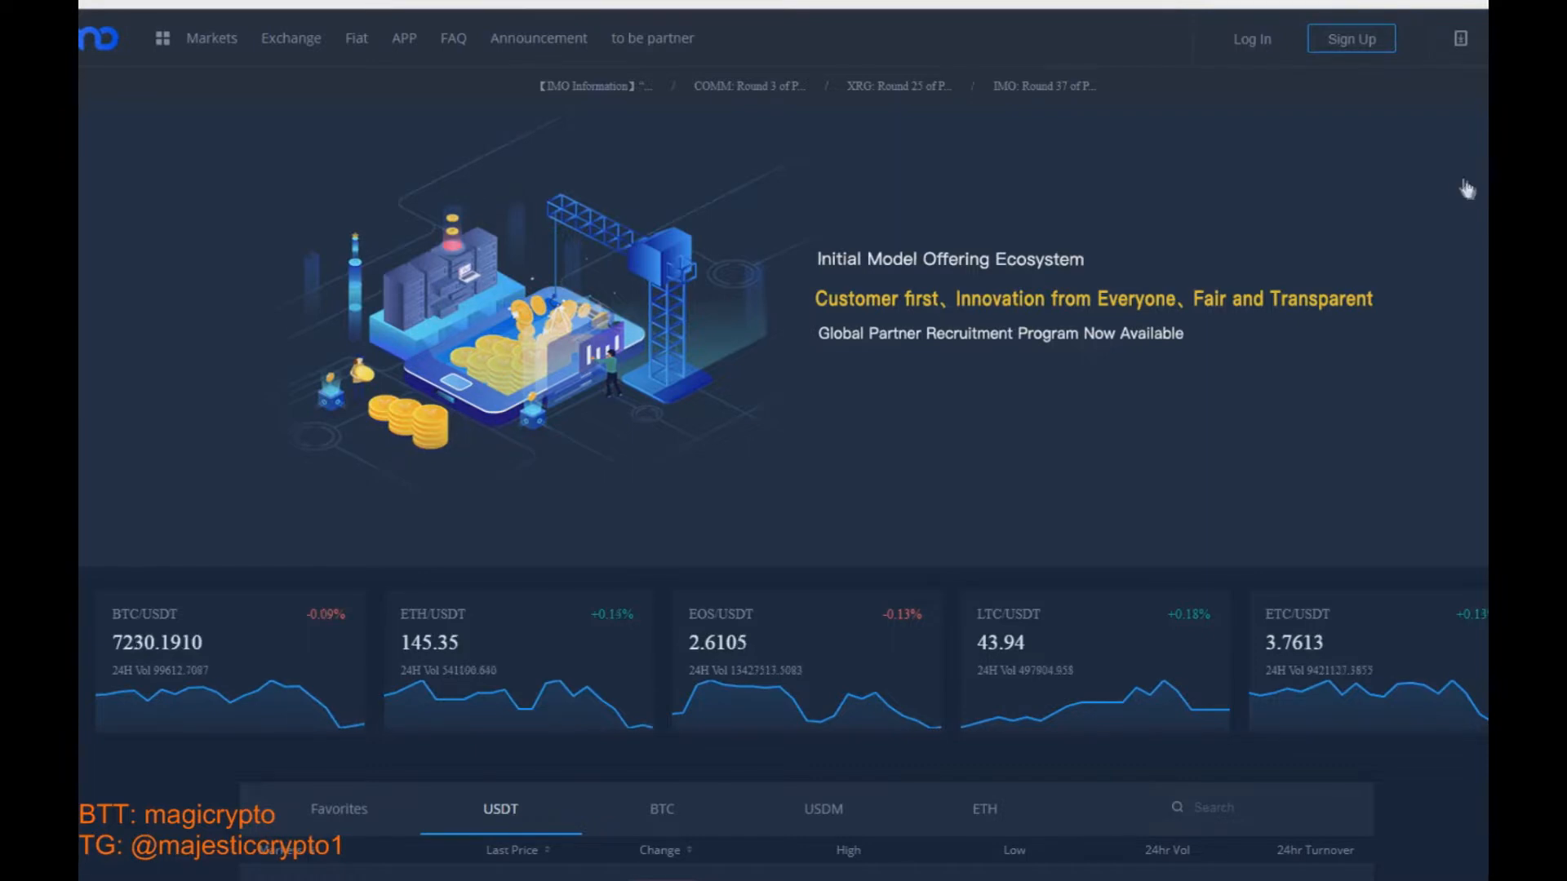
{"action": "mouse_move", "coordinate": [1318, 160]}
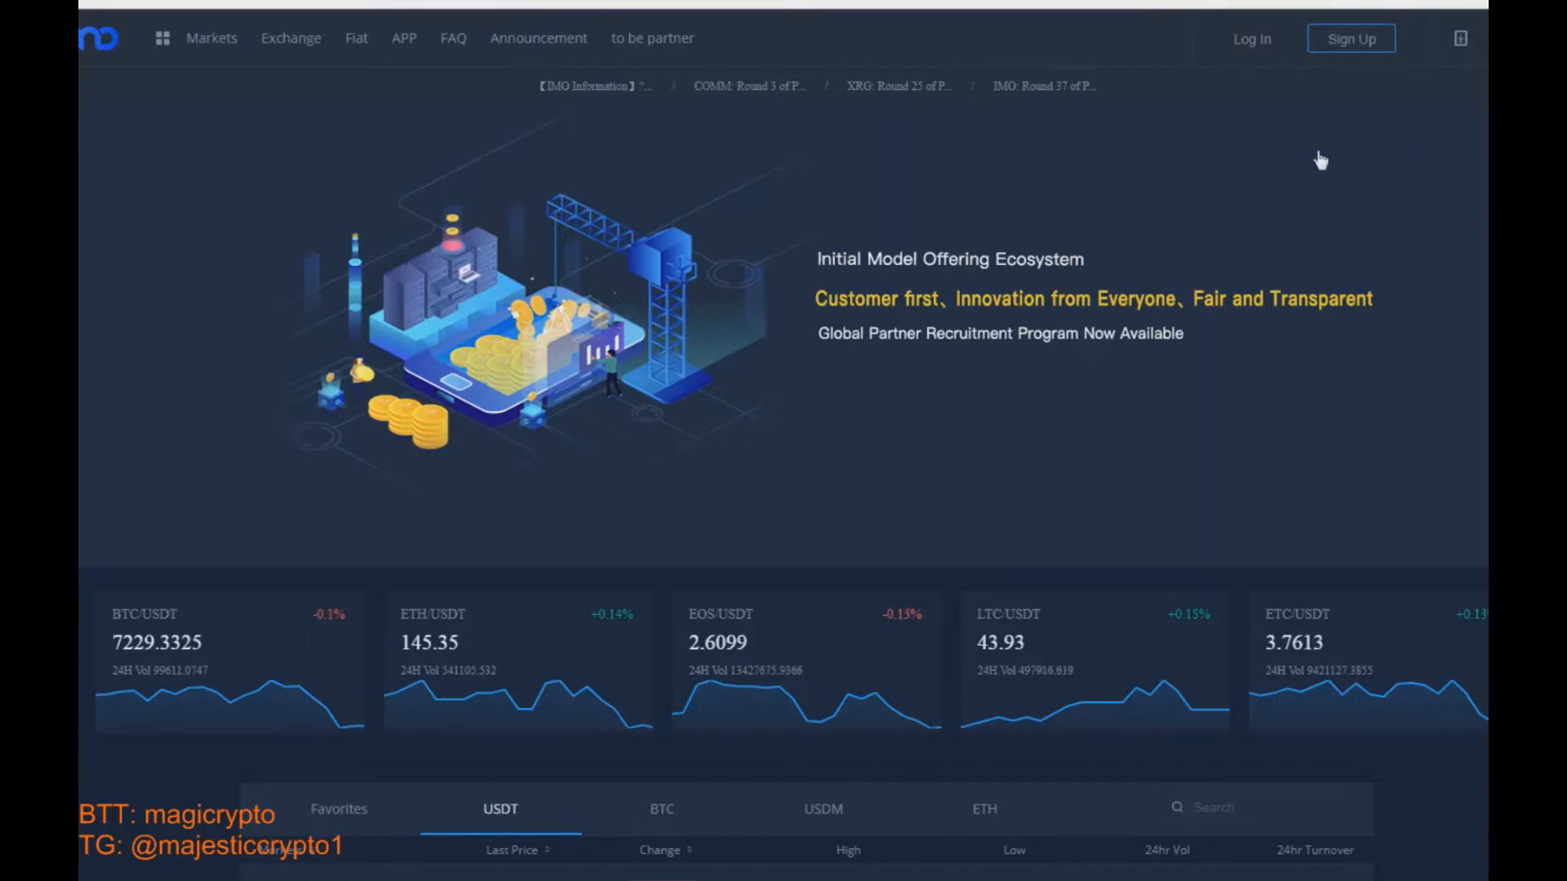
{"action": "mouse_move", "coordinate": [1313, 159]}
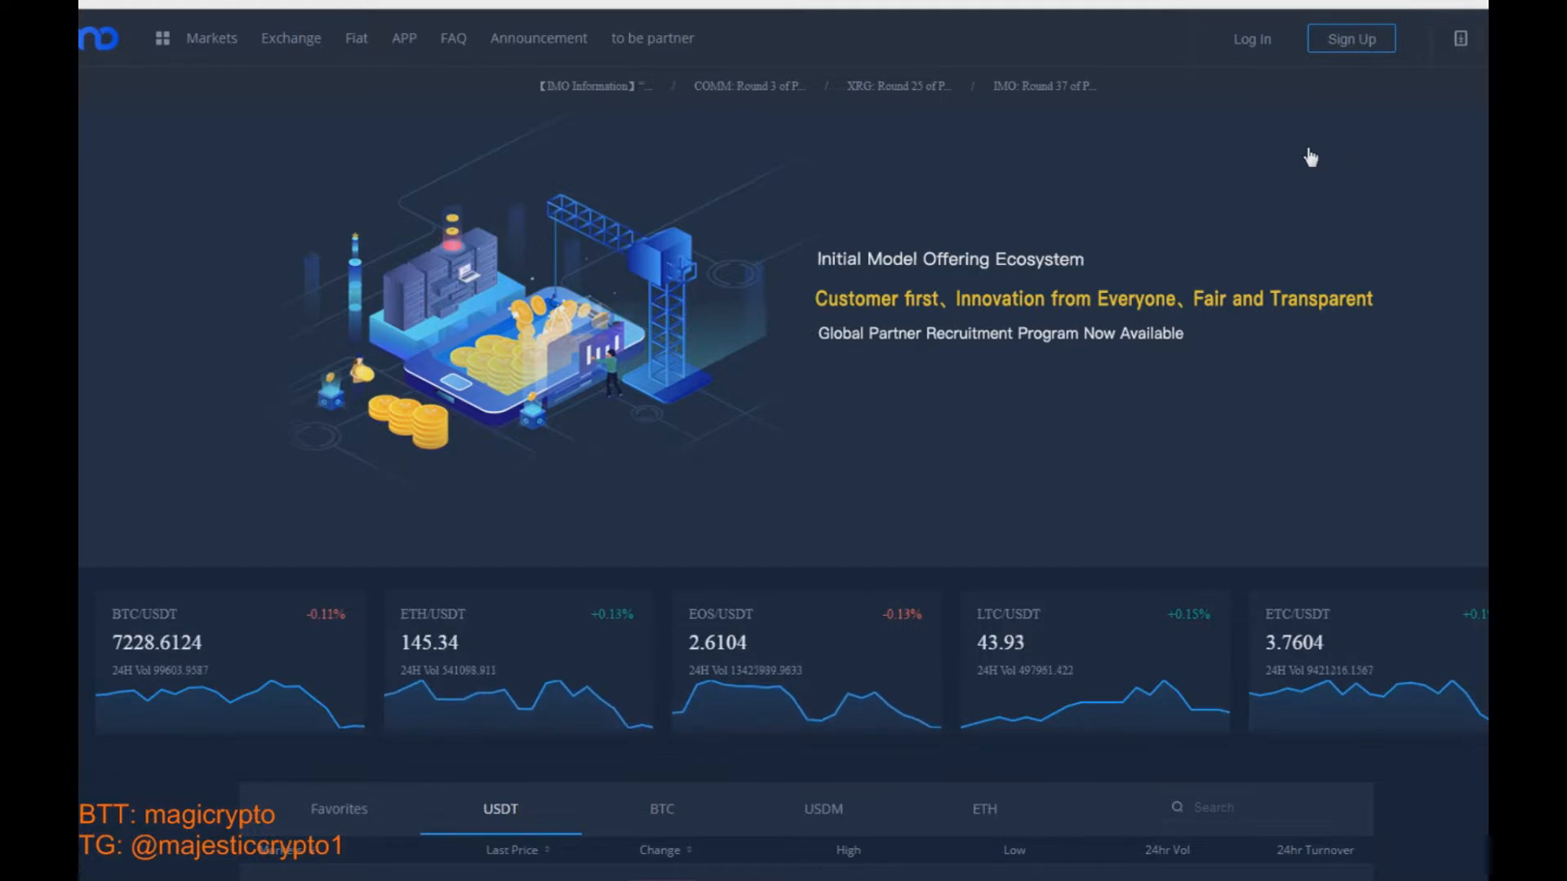
Browse down the homepage and switch the markets table to the ETH trading pairs
{"action": "left_click", "coordinate": [893, 86]}
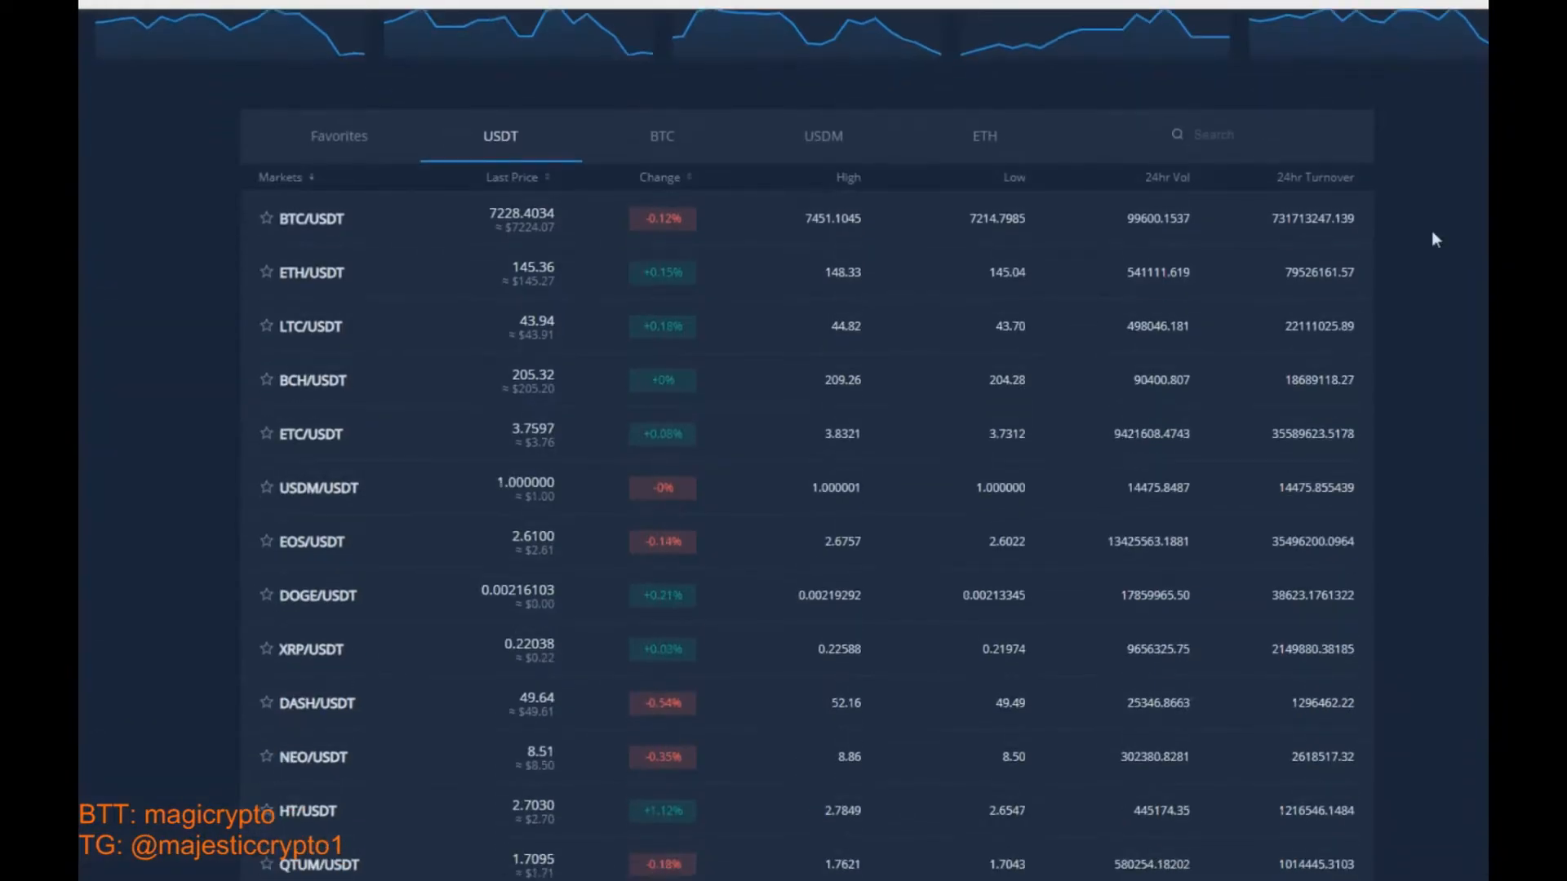
{"action": "scroll", "scroll_direction": "down", "scroll_amount": 3}
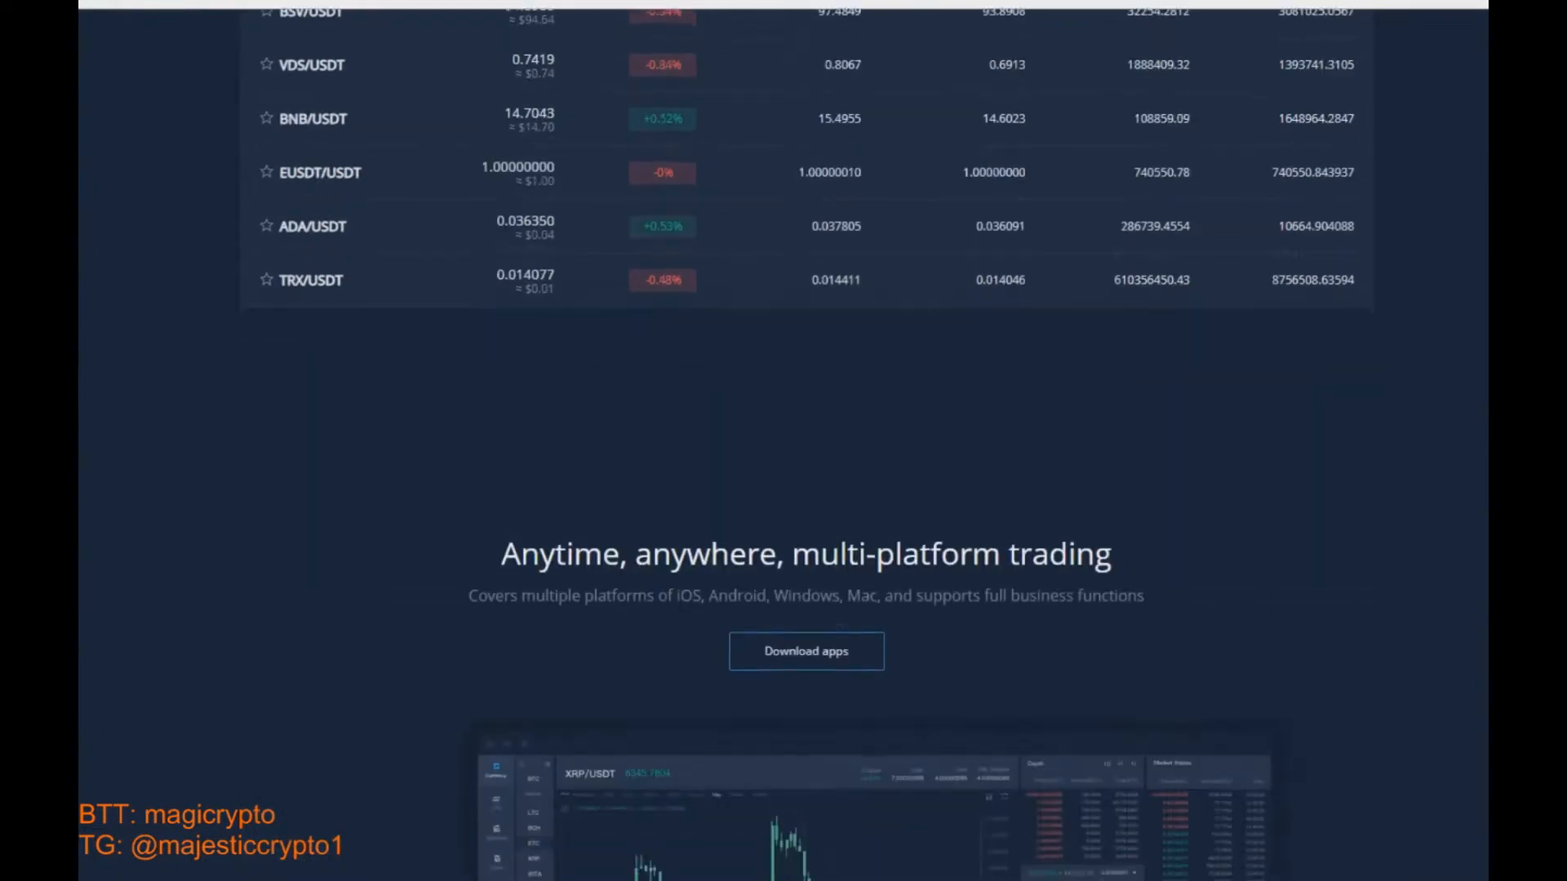
{"action": "scroll", "scroll_direction": "down", "scroll_amount": 3}
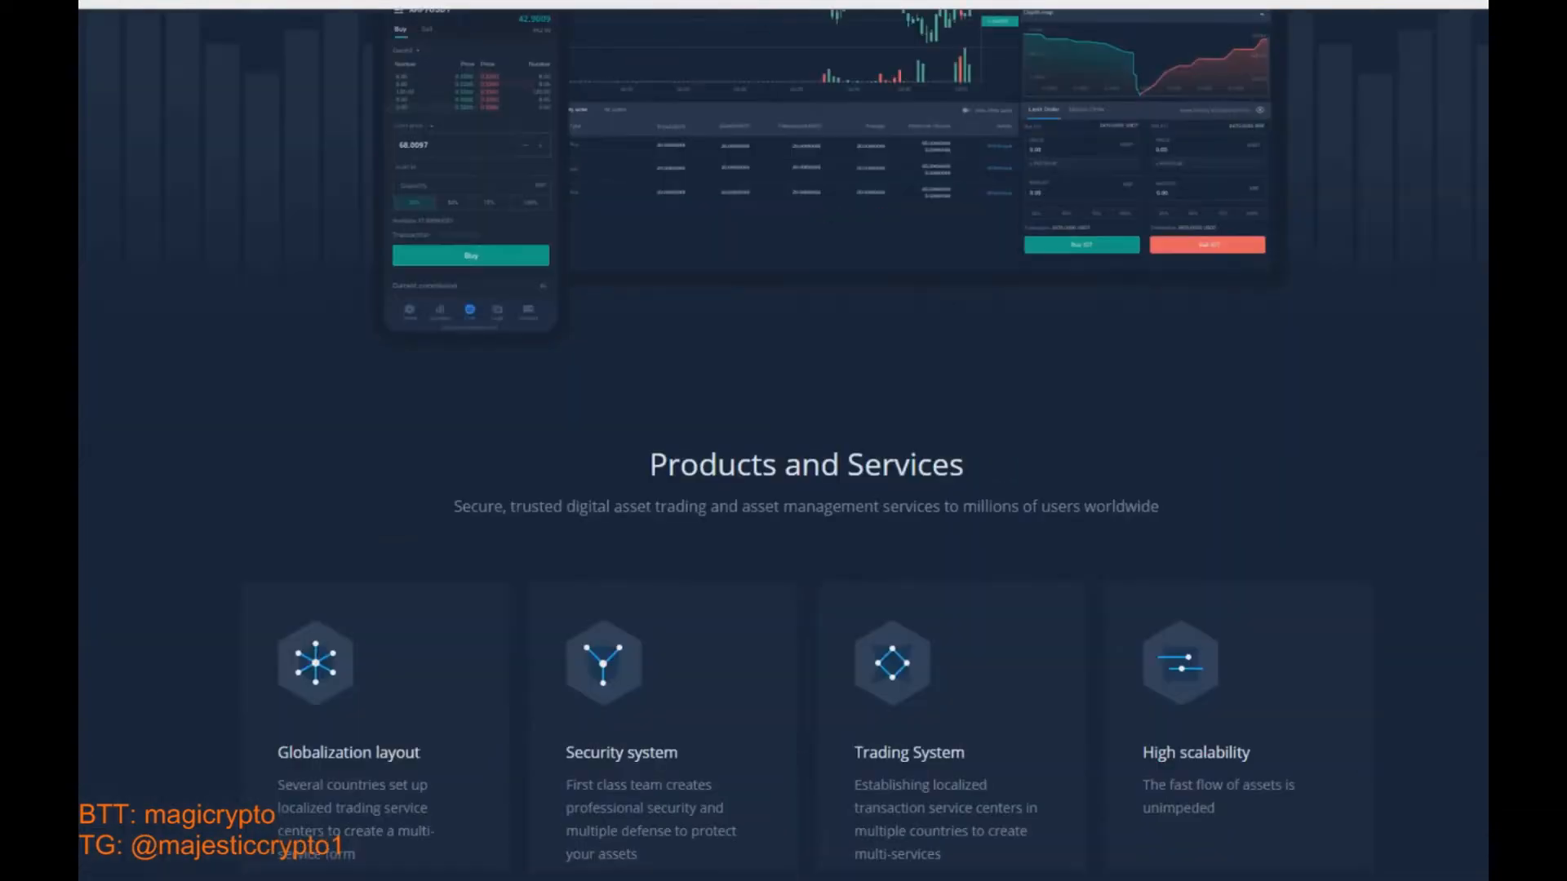
{"action": "scroll", "scroll_direction": "down", "scroll_amount": 3}
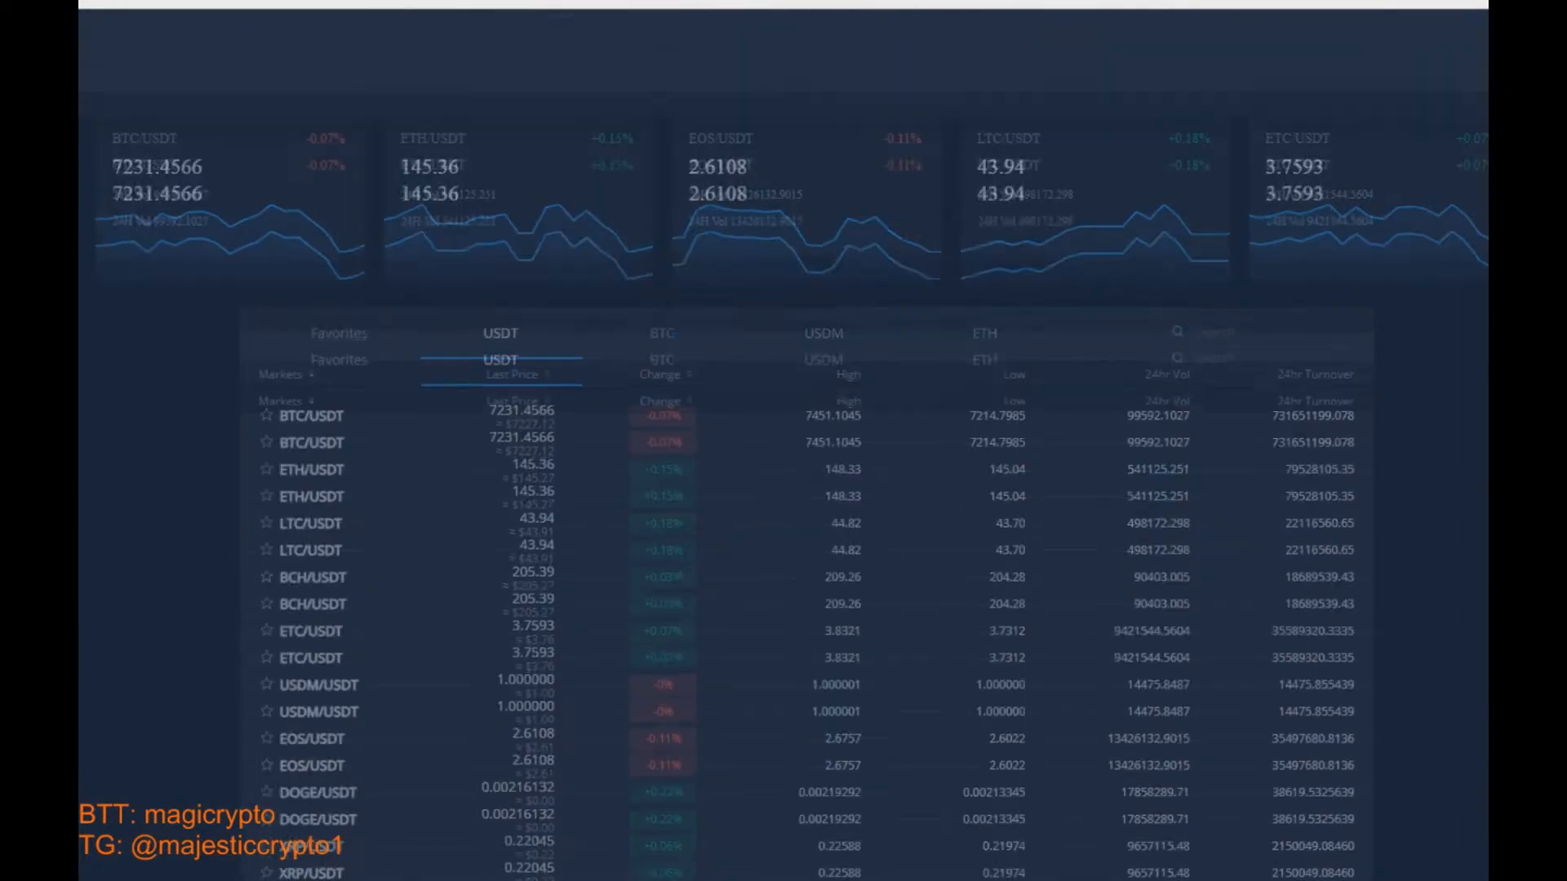
{"action": "left_click", "coordinate": [984, 405]}
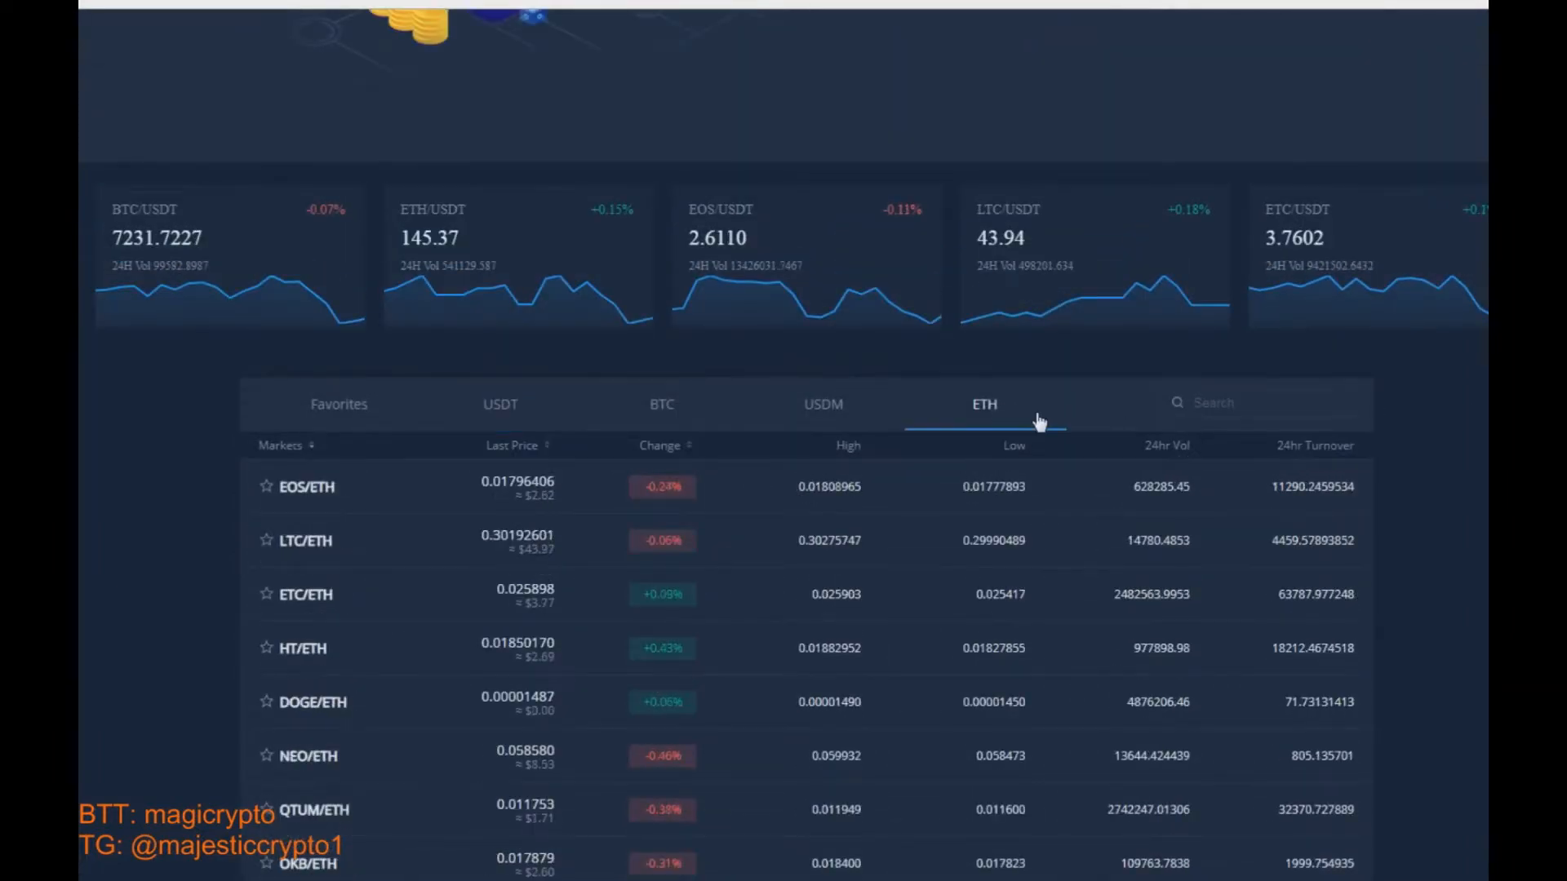
{"action": "left_click", "coordinate": [821, 405]}
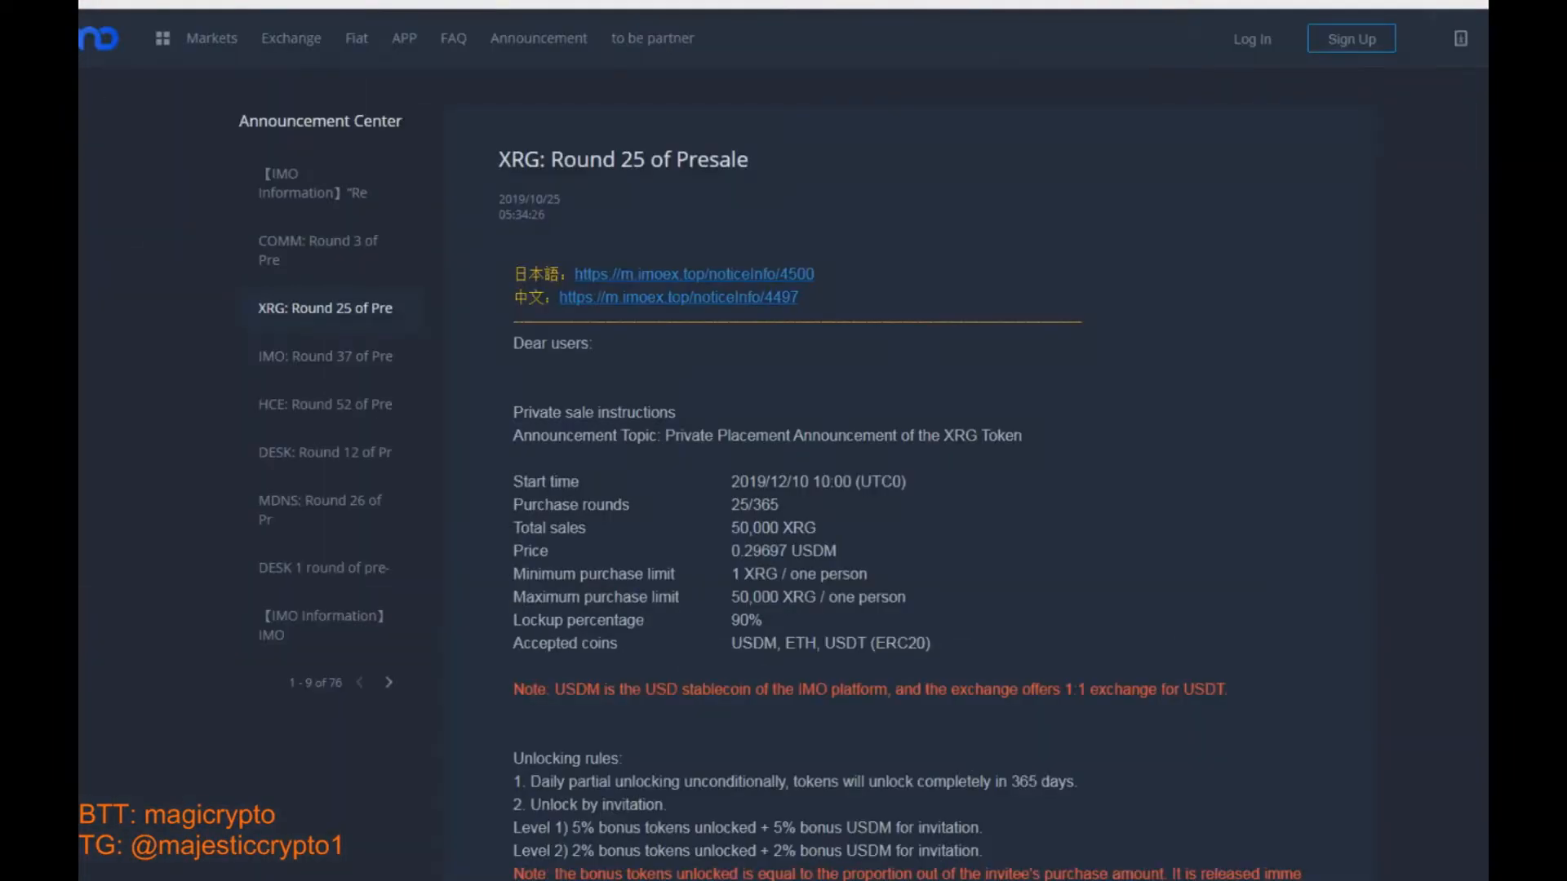
{"action": "mouse_move", "coordinate": [638, 192]}
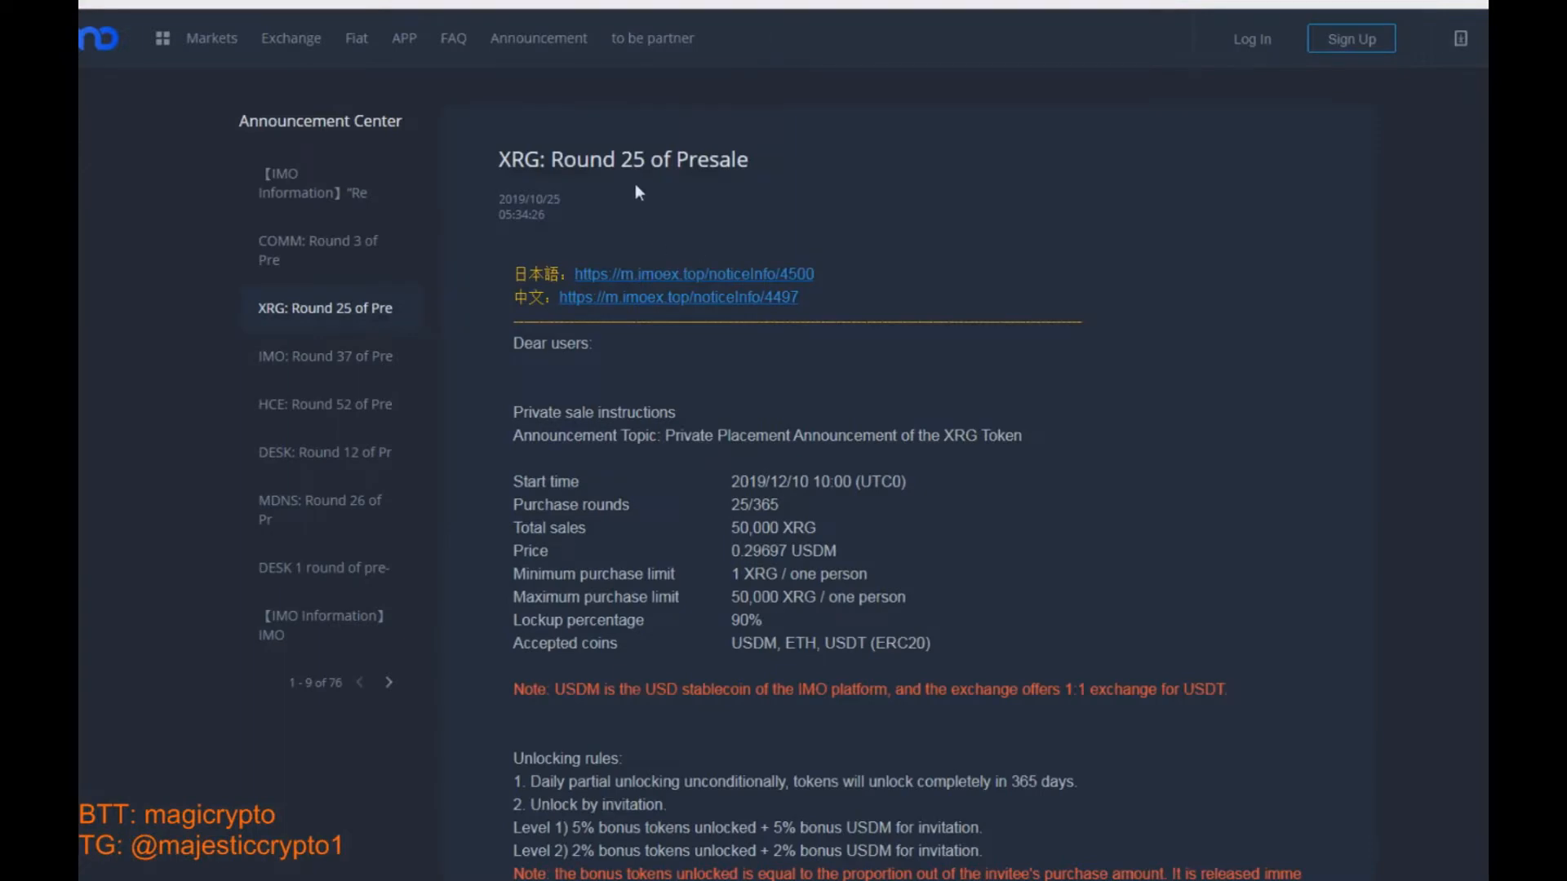
{"action": "mouse_move", "coordinate": [372, 363]}
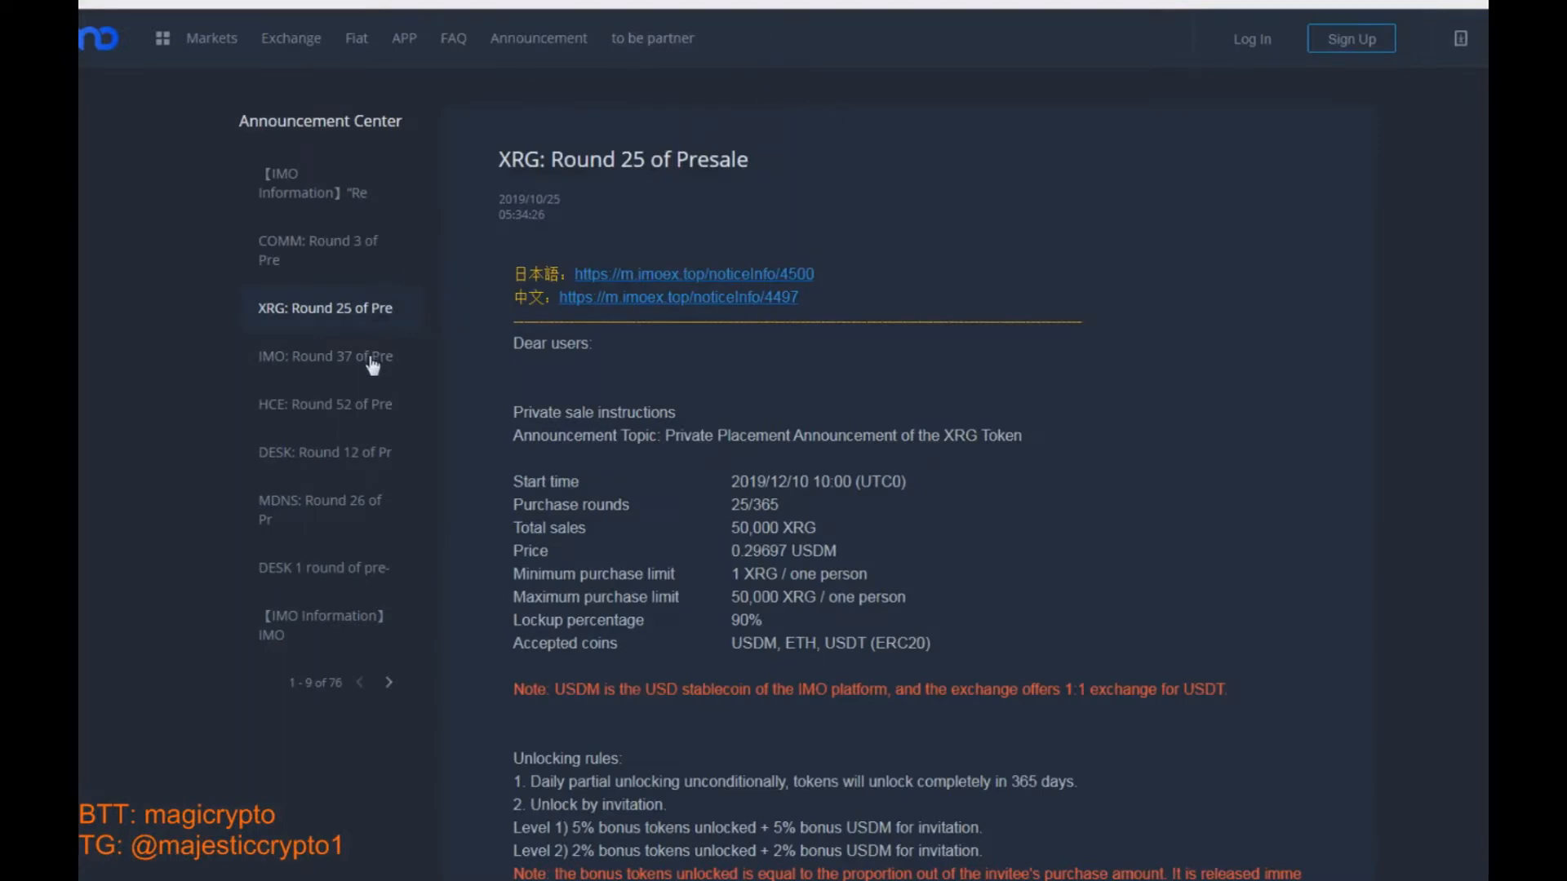
{"action": "mouse_move", "coordinate": [344, 385]}
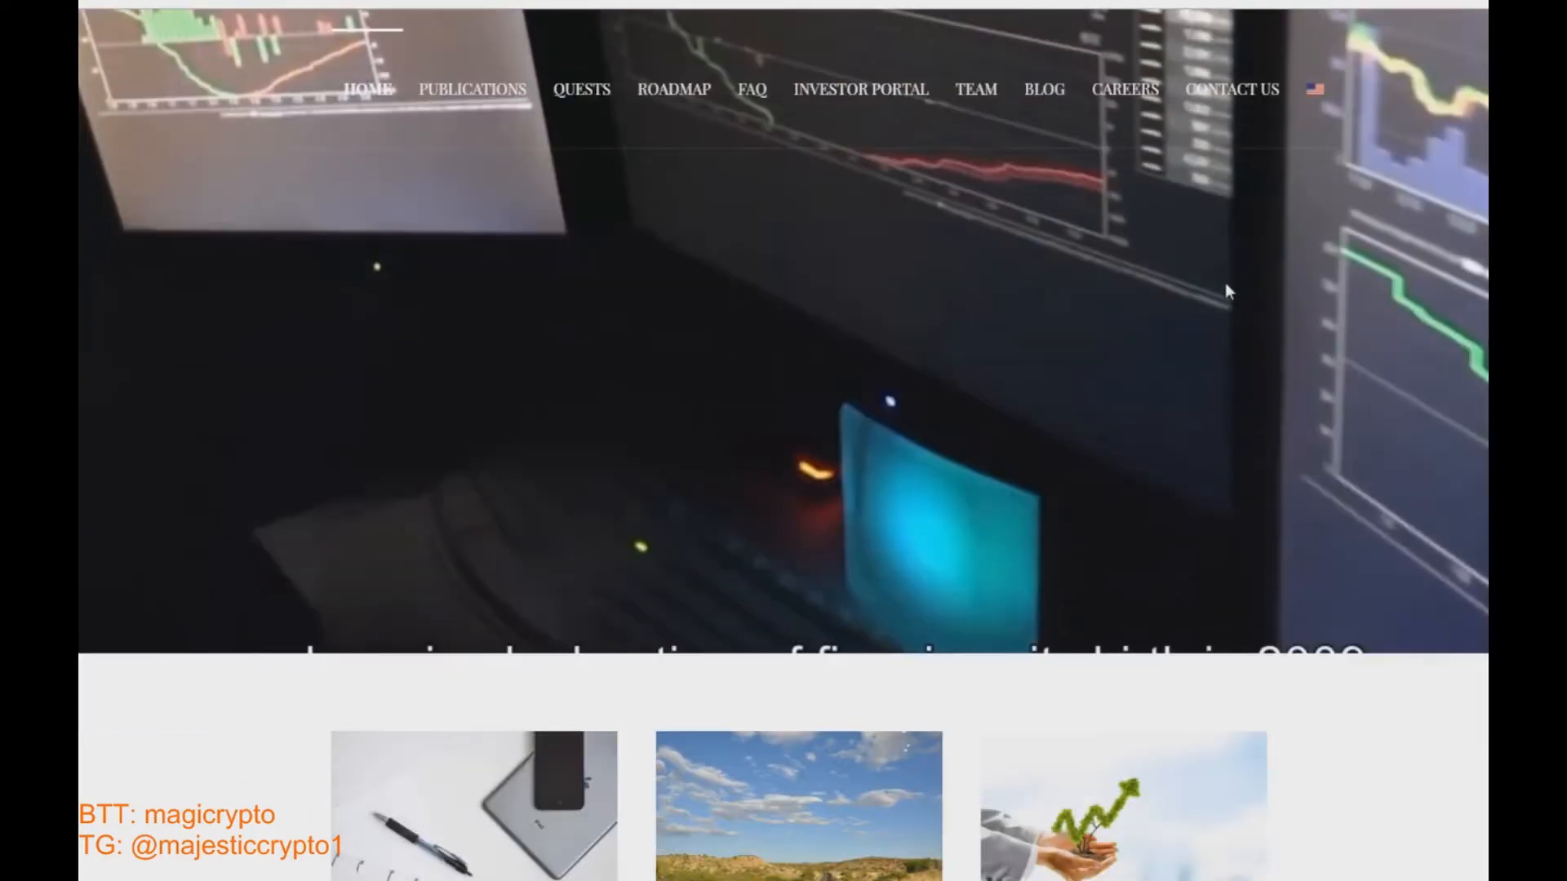
{"action": "scroll", "scroll_direction": "down", "scroll_amount": 3}
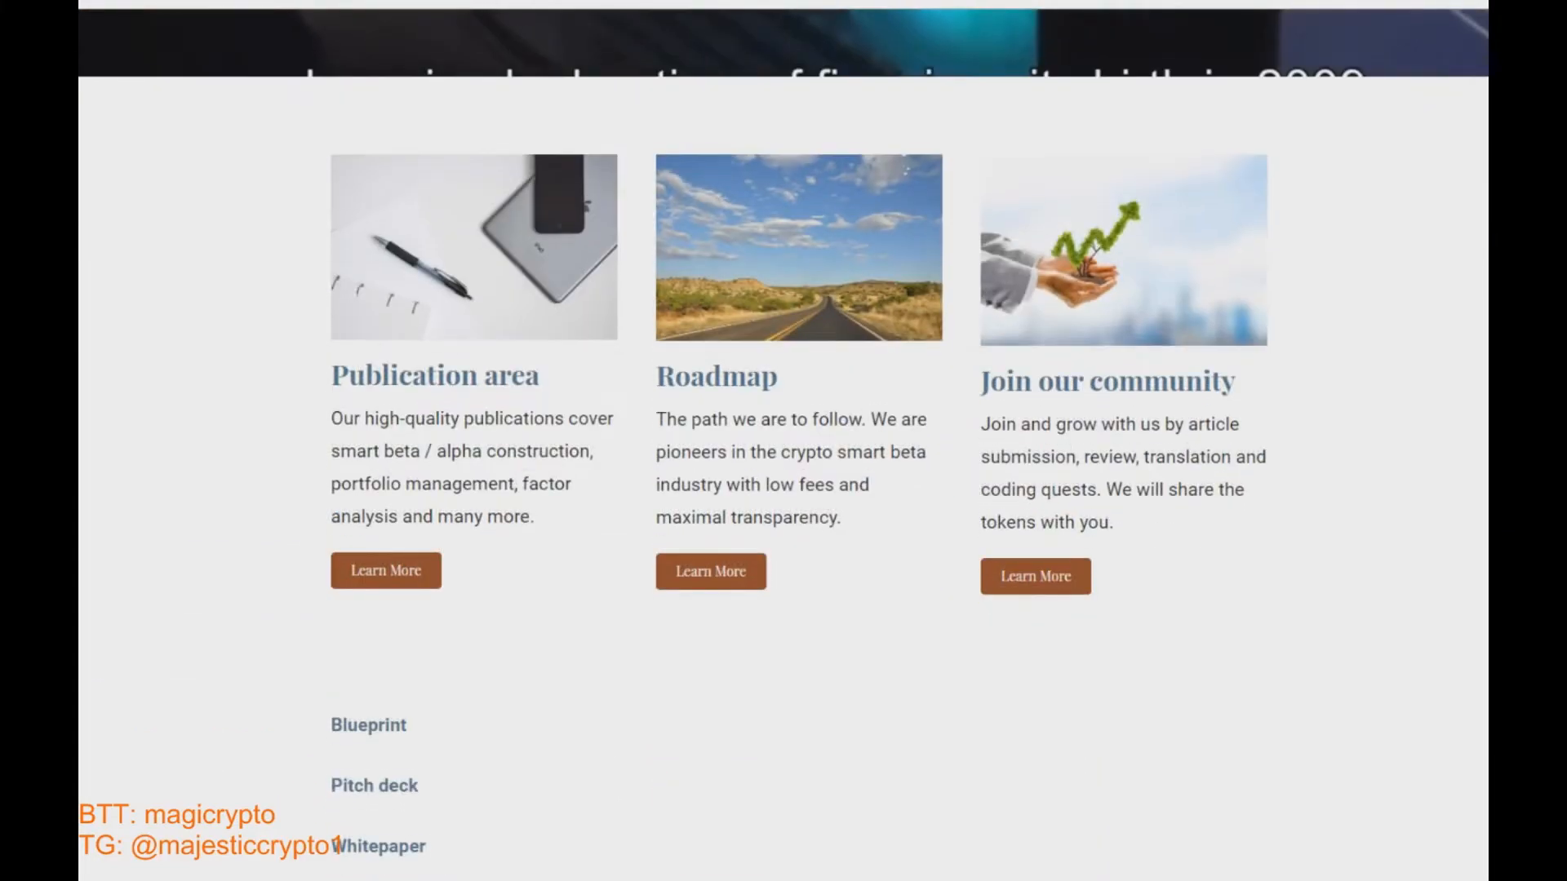
{"action": "scroll", "scroll_direction": "down", "scroll_amount": 3}
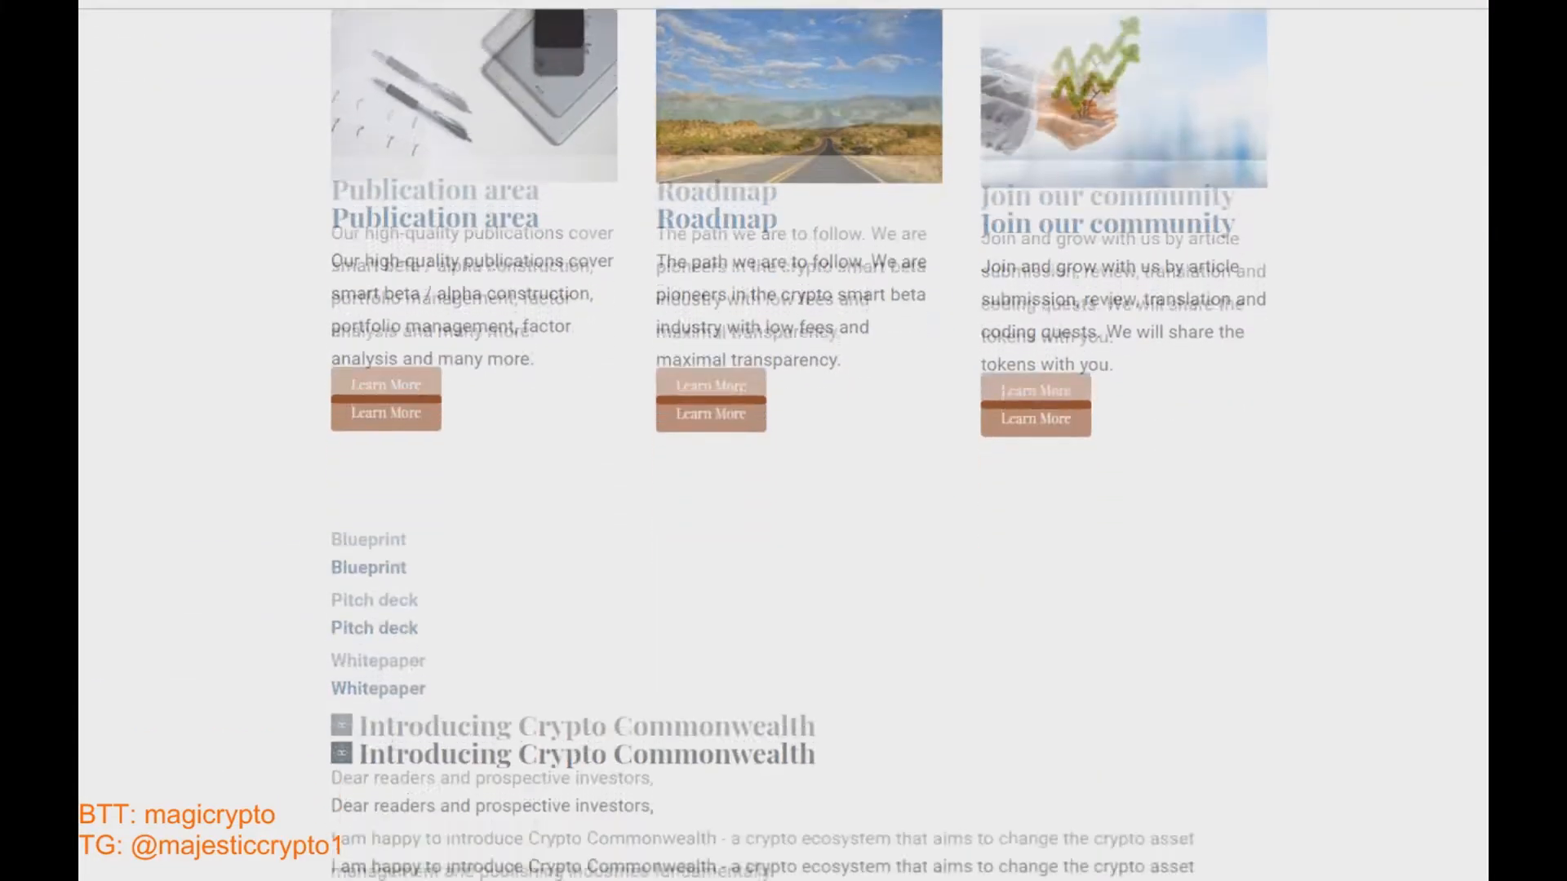
{"action": "scroll", "scroll_direction": "down", "scroll_amount": 3}
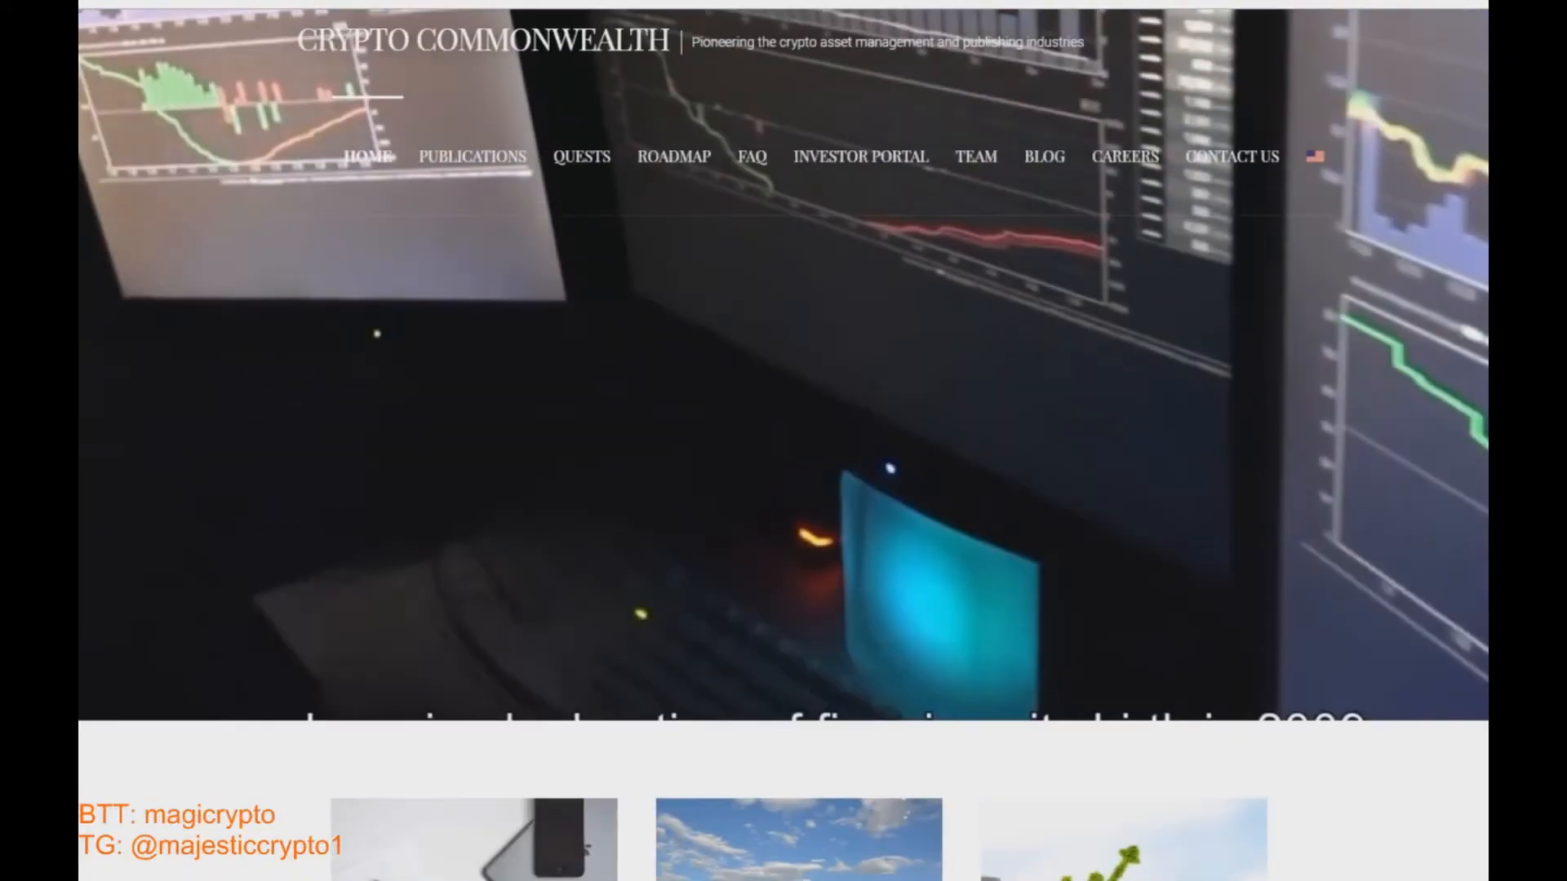
{"action": "mouse_move", "coordinate": [581, 157]}
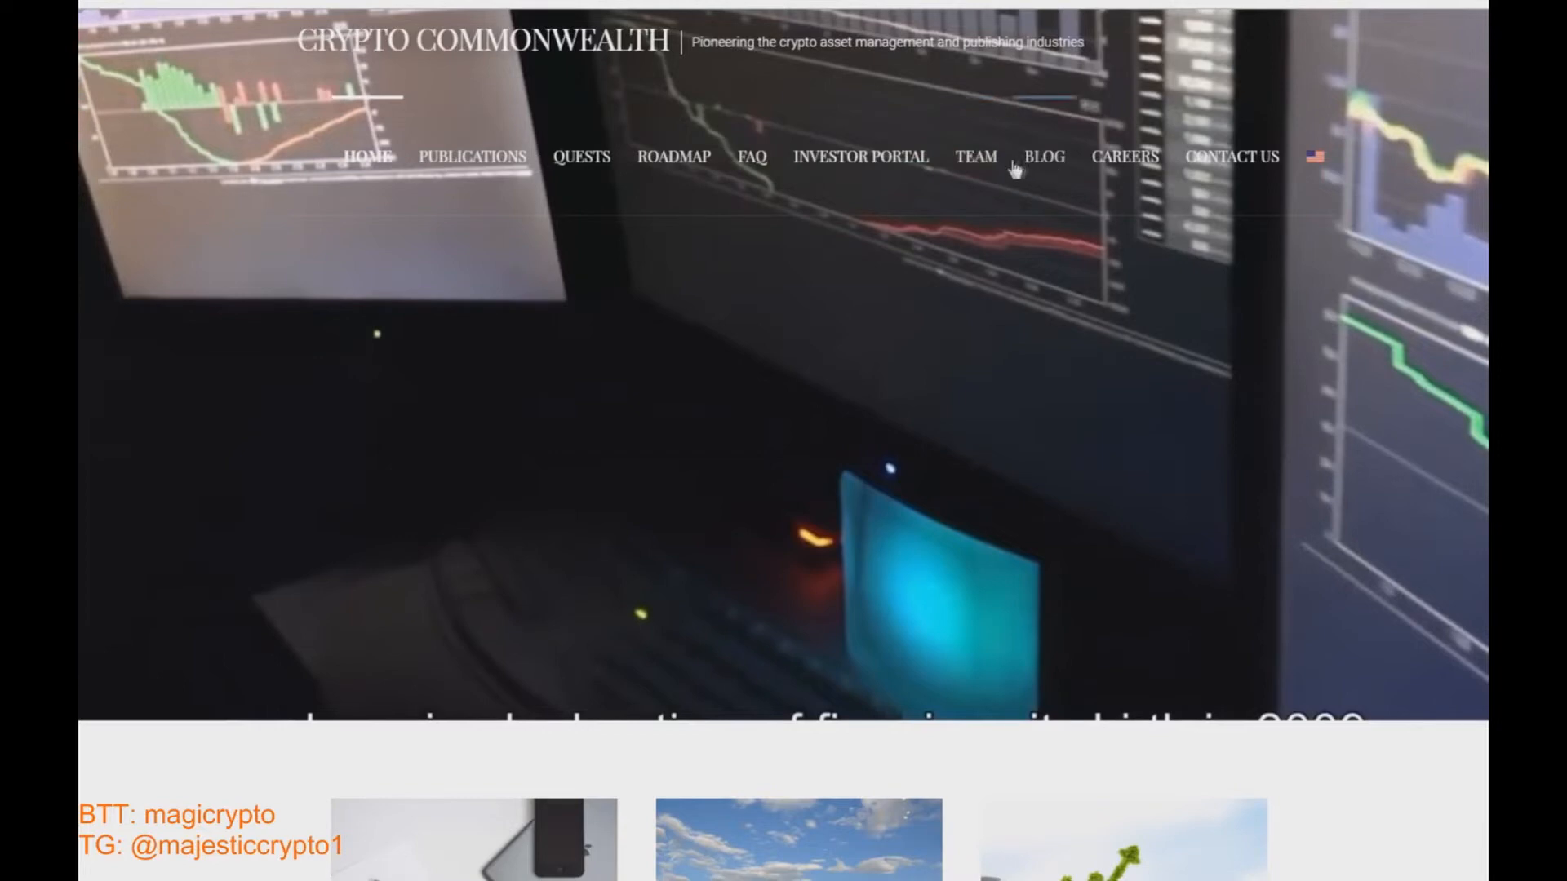
{"action": "scroll", "scroll_direction": "down", "scroll_amount": 3}
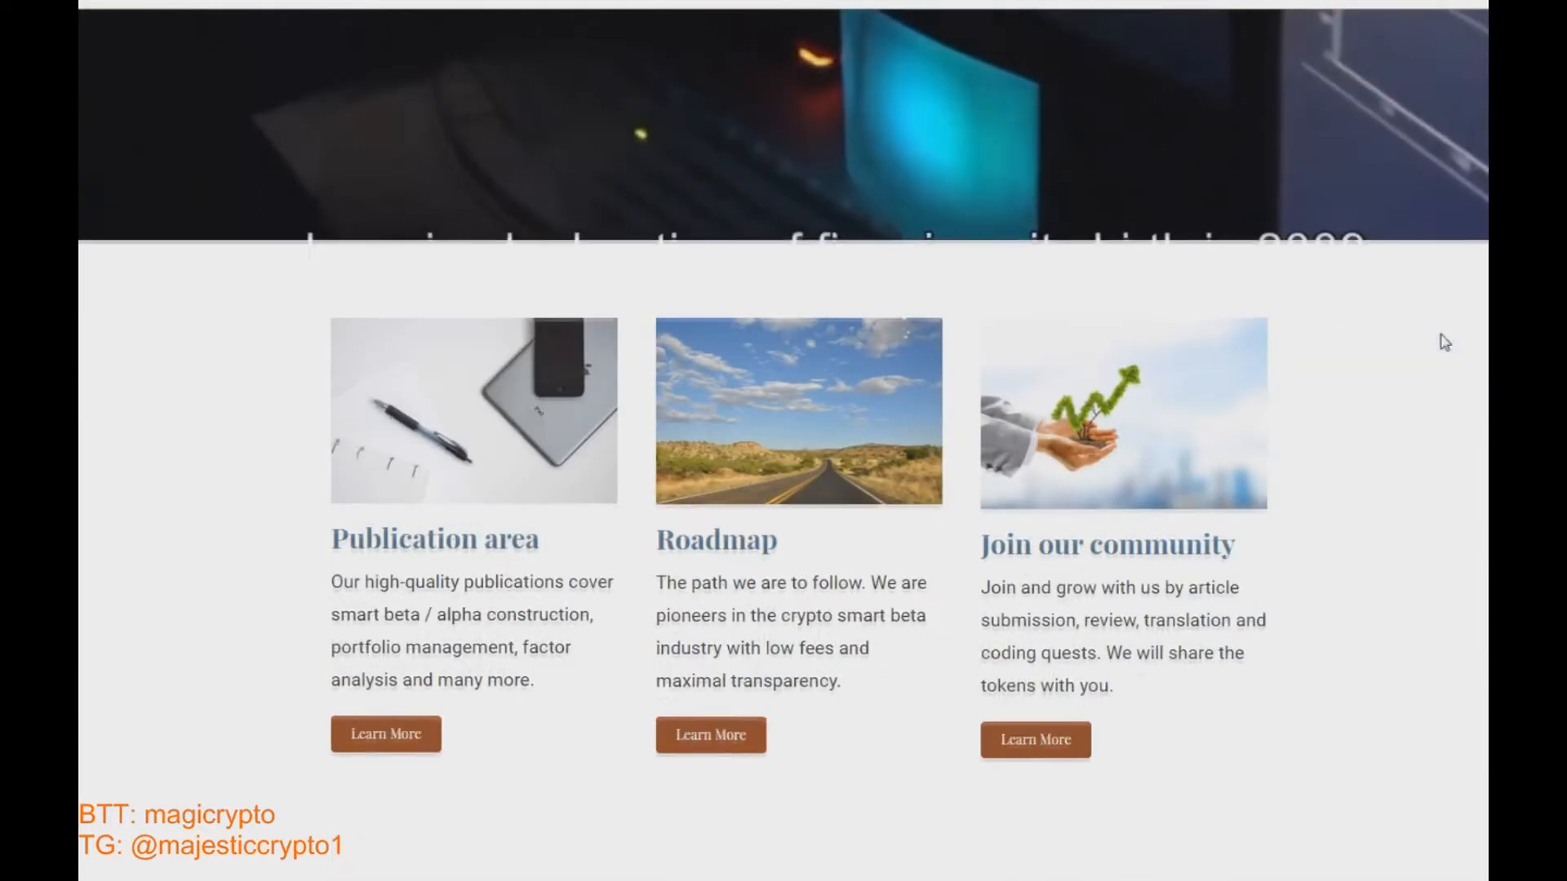
{"action": "scroll", "scroll_direction": "down", "scroll_amount": 3}
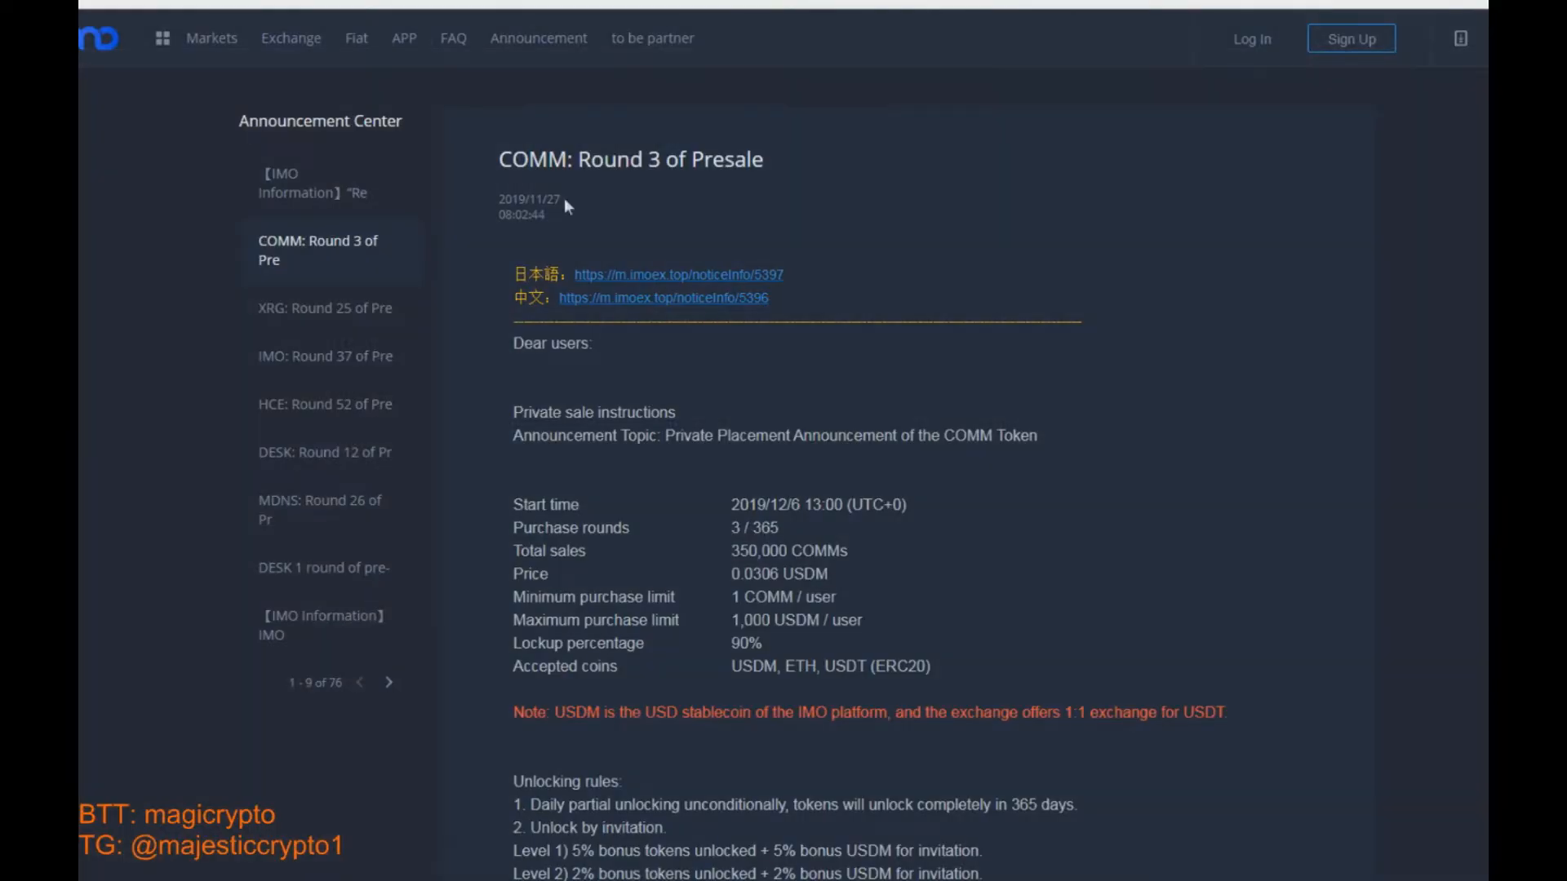
{"action": "left_click", "coordinate": [290, 37]}
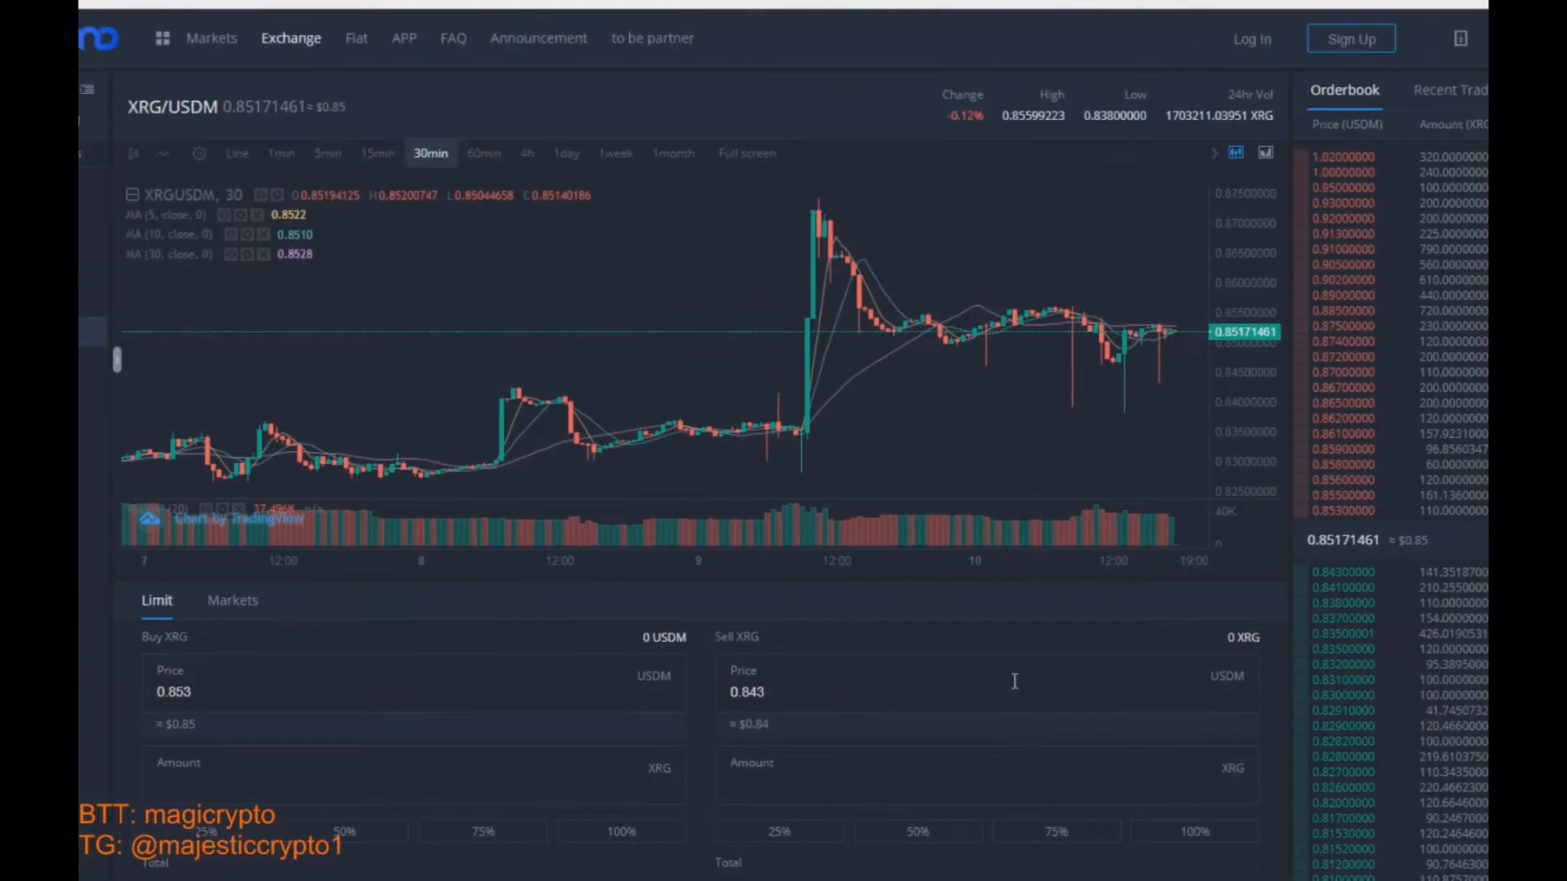
{"action": "left_click", "coordinate": [537, 38]}
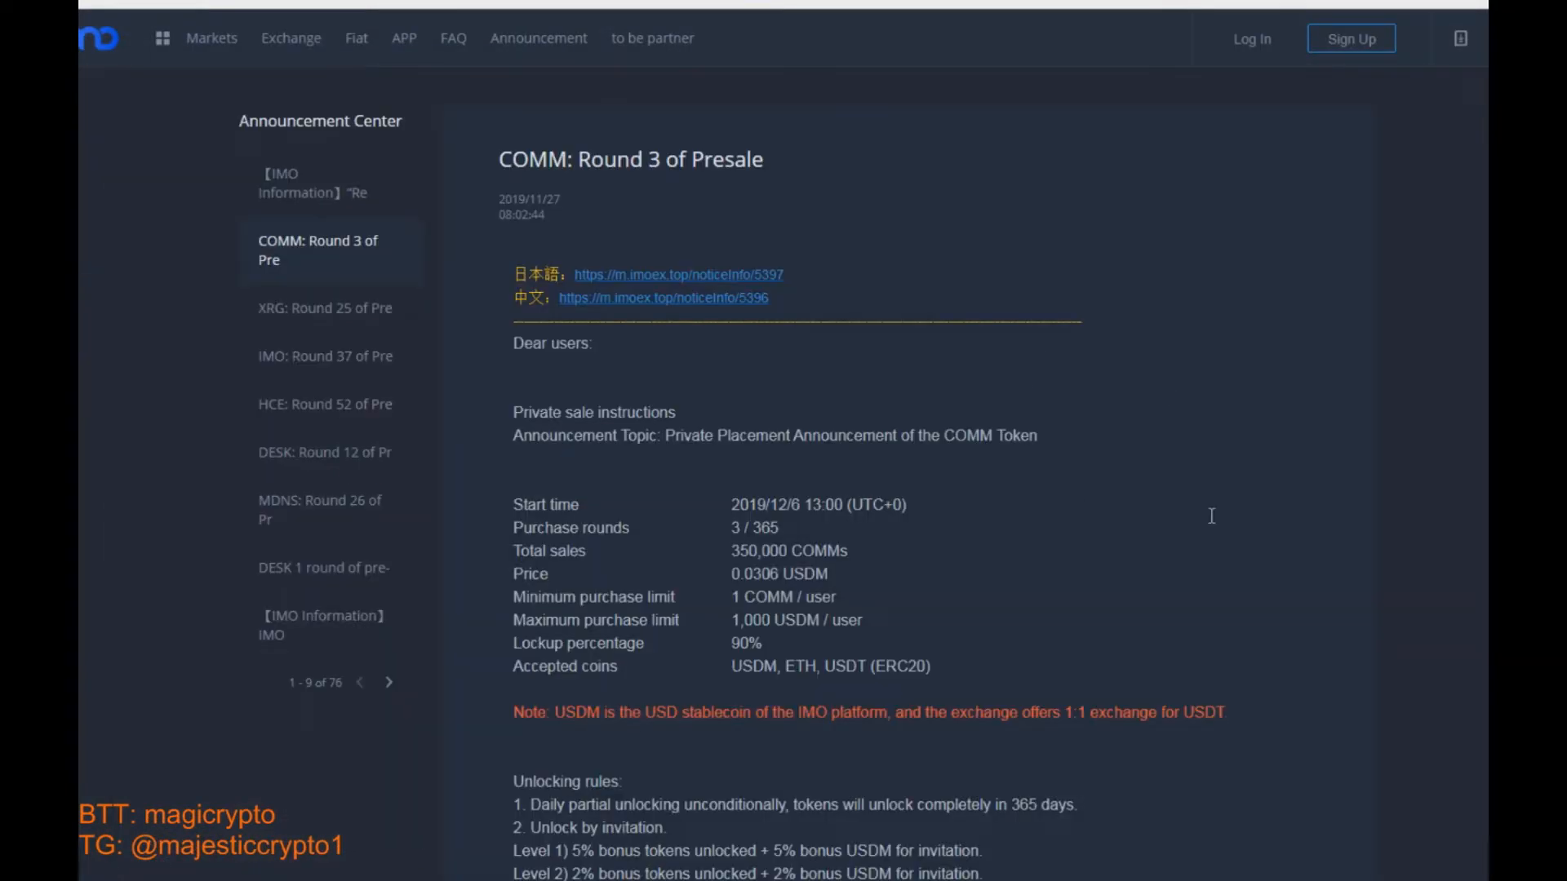
{"action": "scroll", "scroll_direction": "down", "scroll_amount": 3}
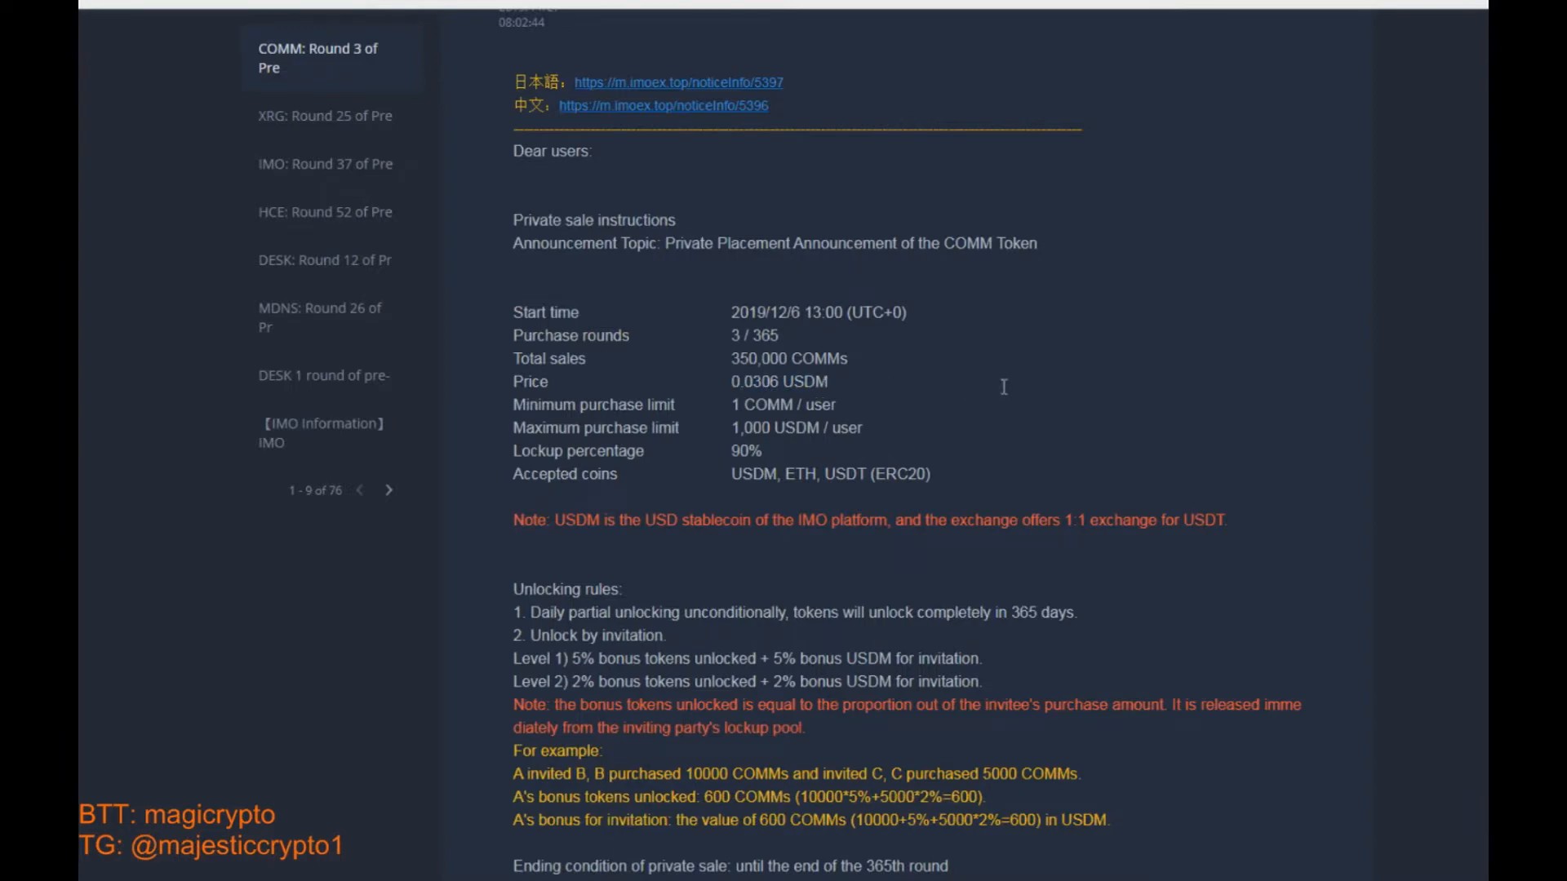
{"action": "scroll", "scroll_direction": "down", "scroll_amount": 3}
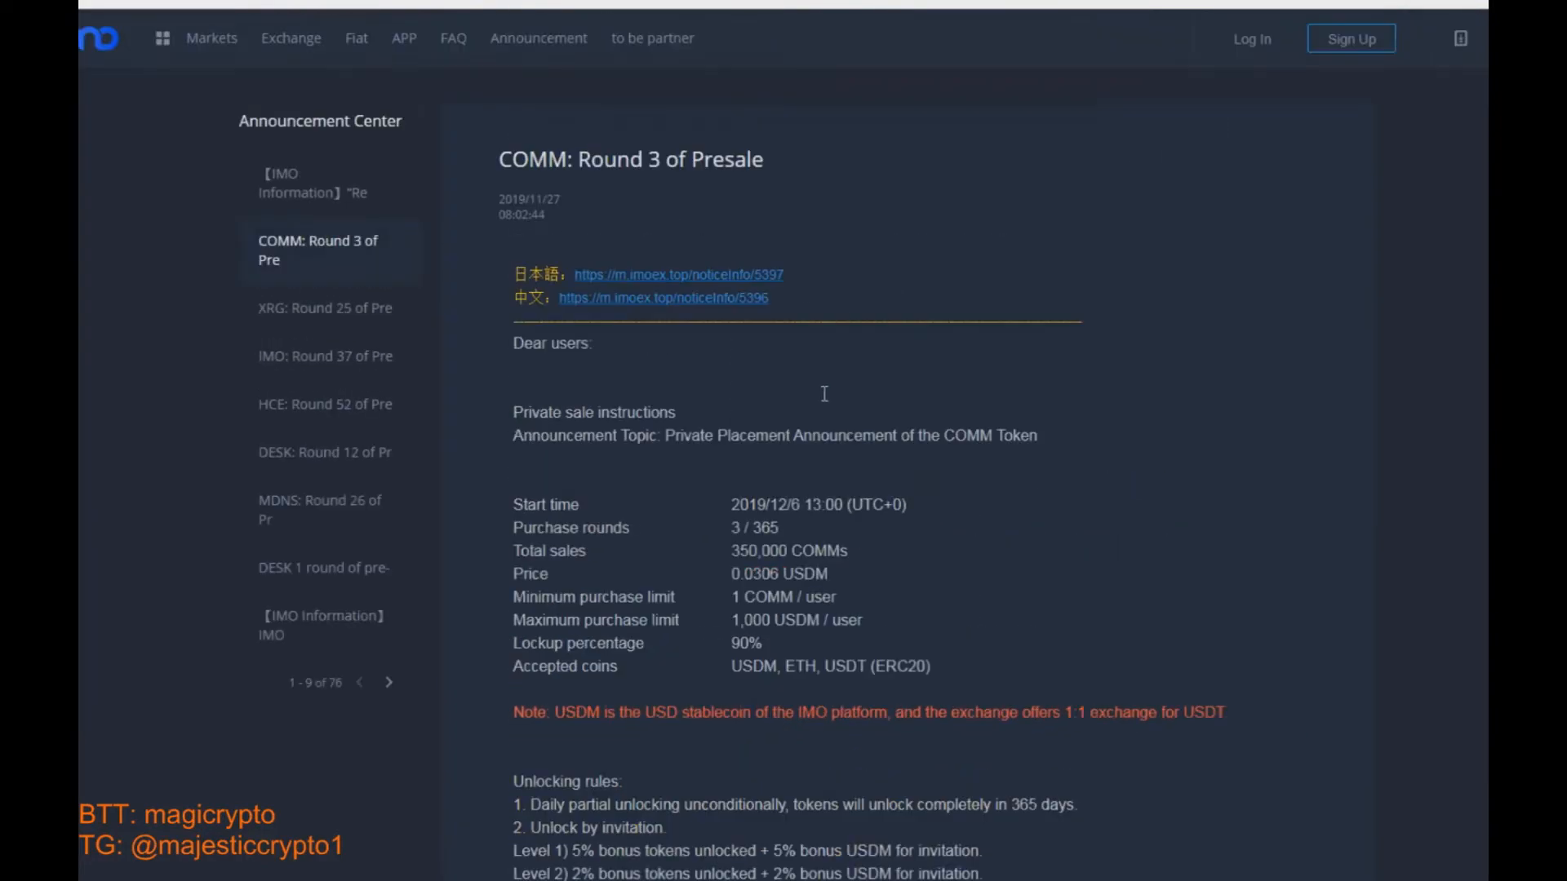
{"action": "scroll", "scroll_direction": "down", "scroll_amount": 3}
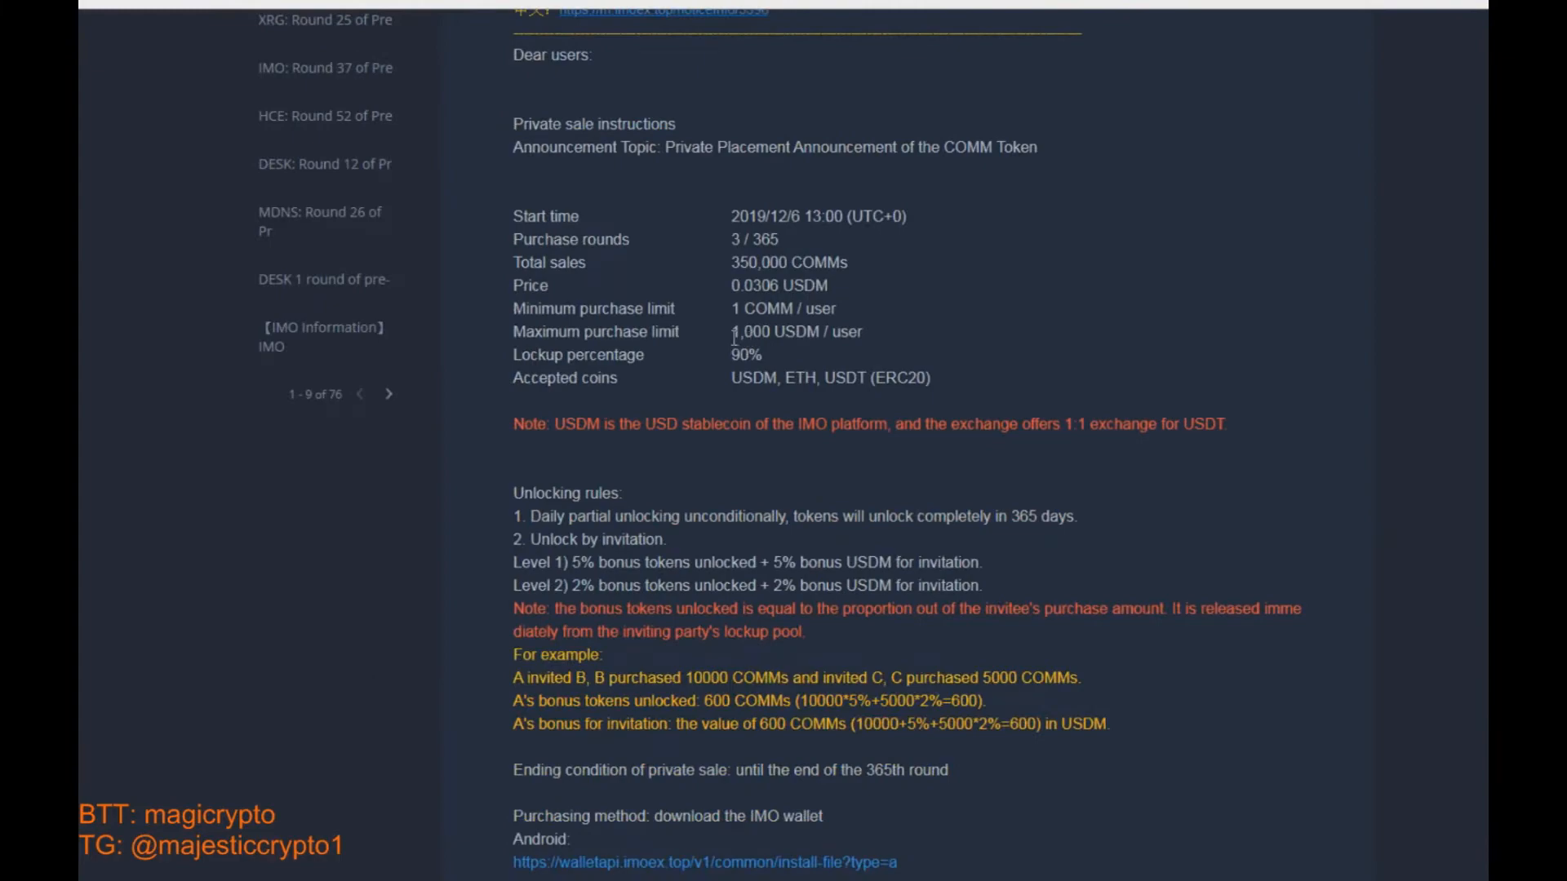
{"action": "scroll", "scroll_direction": "down", "scroll_amount": 3}
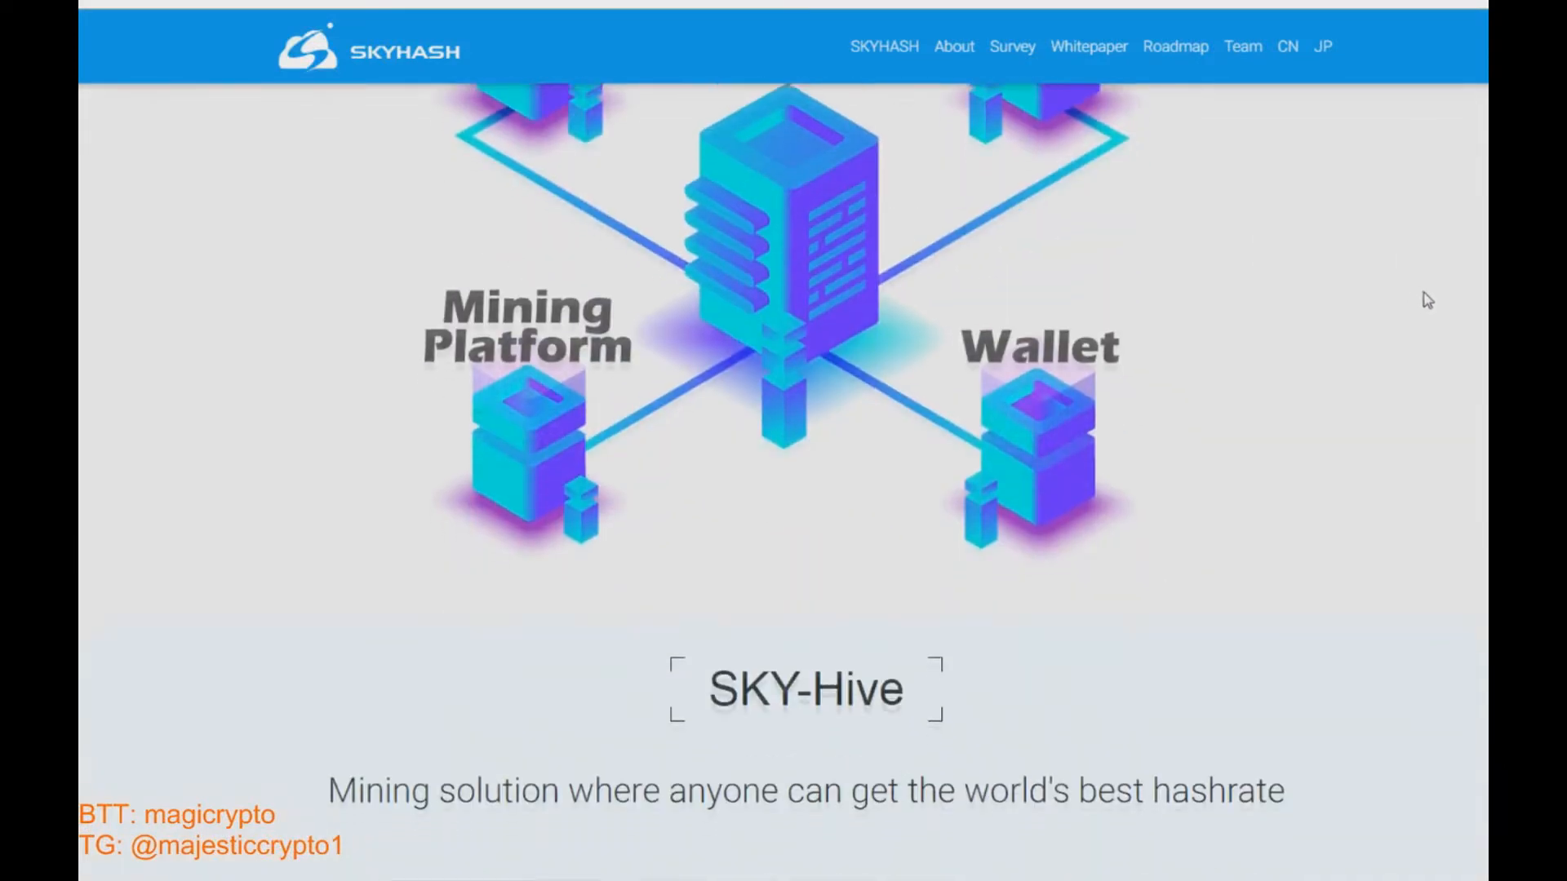
Scroll through the SkyHash homepage and the XRG/USDM chart, then head to Announcements
{"action": "scroll", "scroll_direction": "down", "scroll_amount": 3}
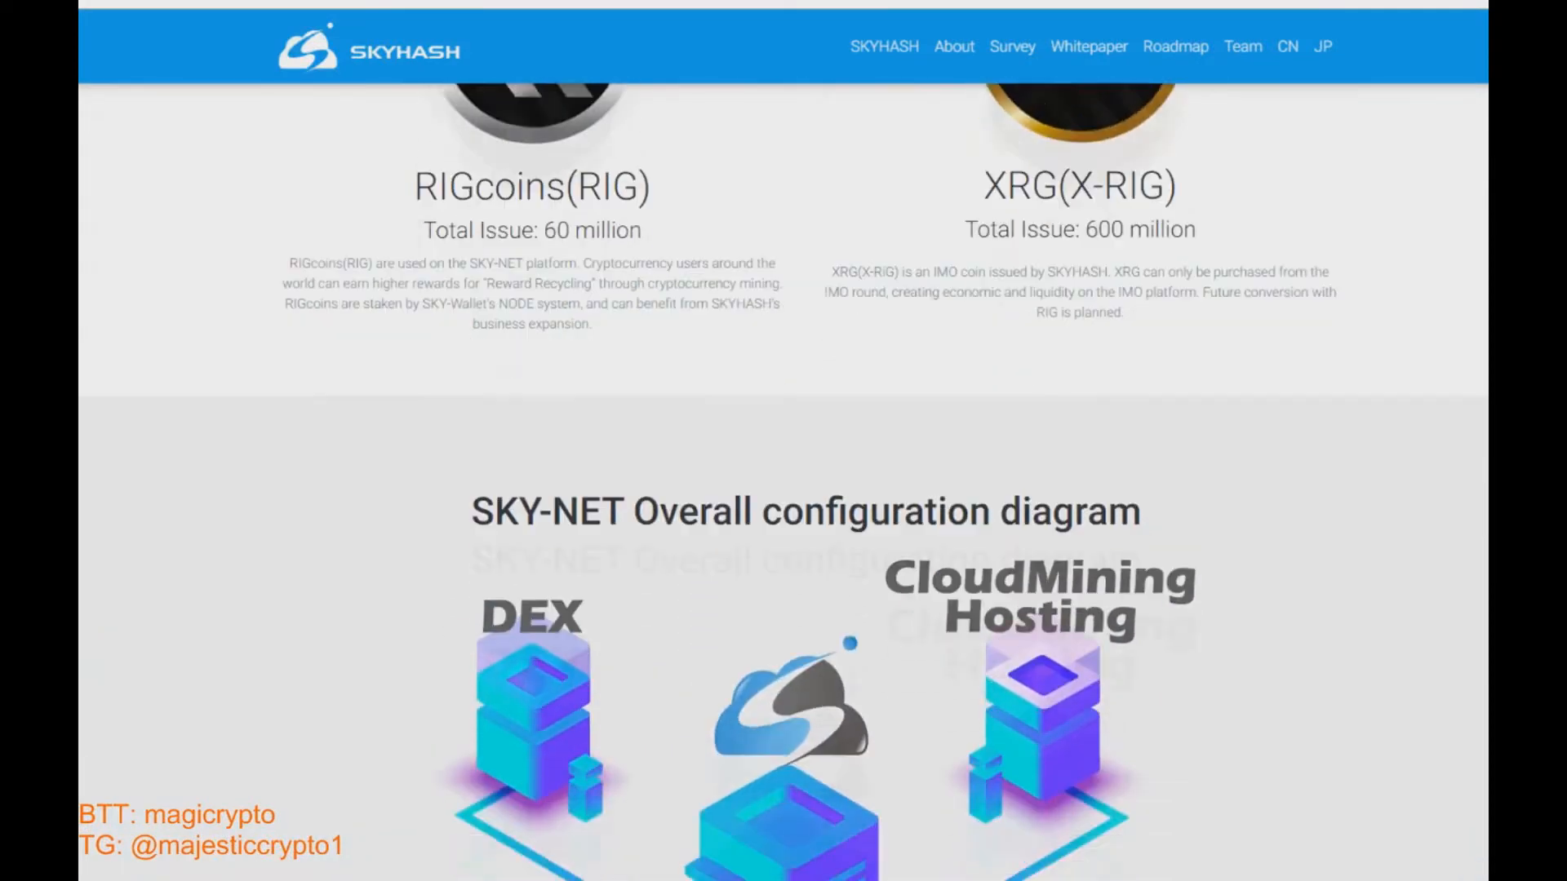
{"action": "scroll", "scroll_direction": "down", "scroll_amount": 3}
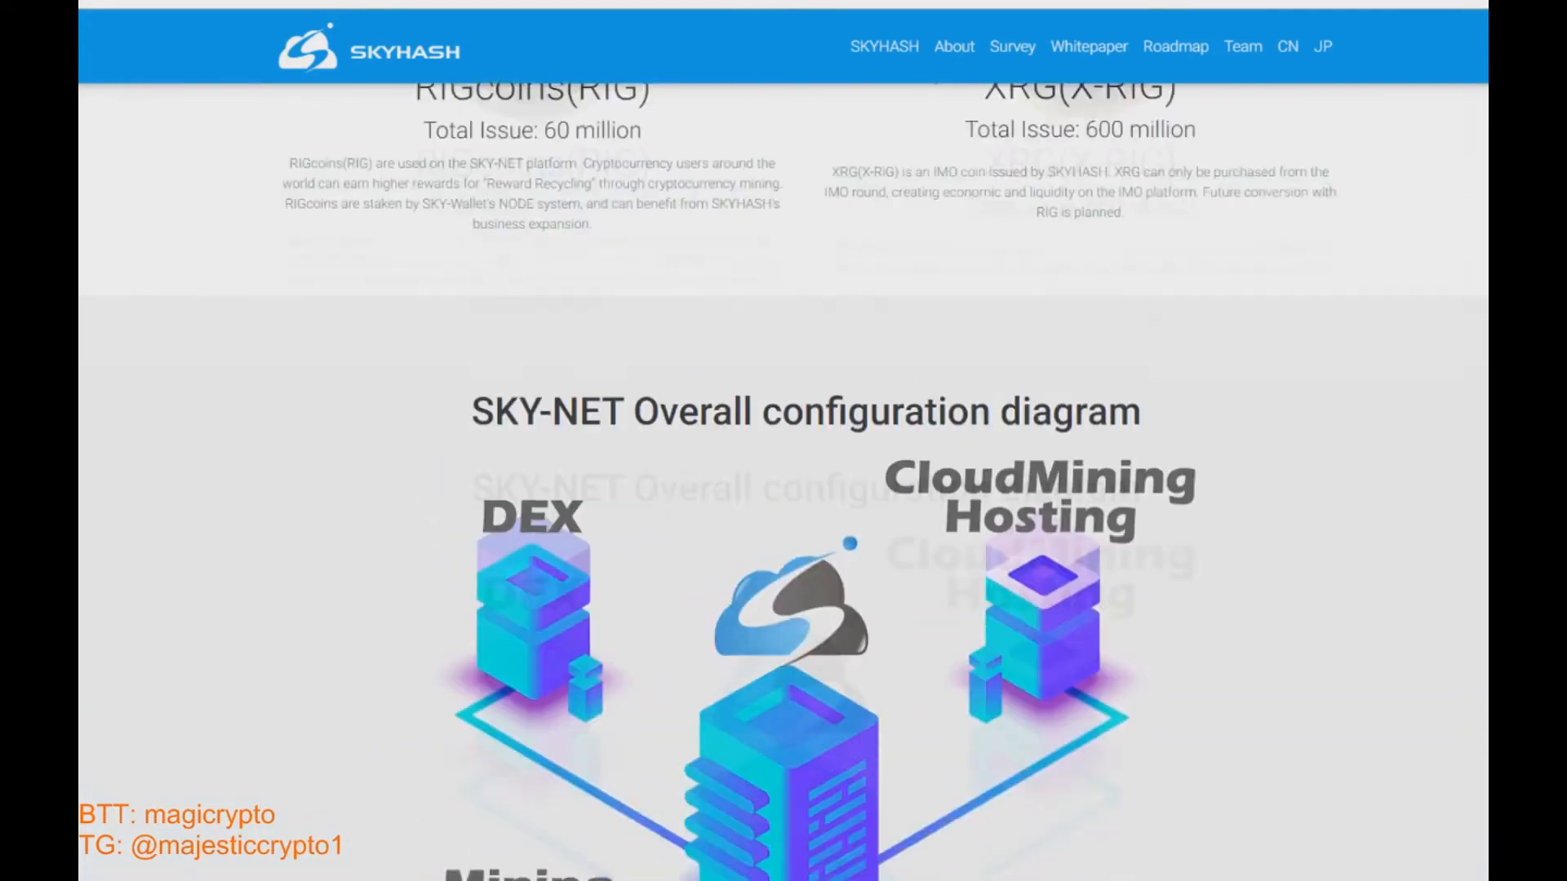
{"action": "scroll", "scroll_direction": "down", "scroll_amount": 3}
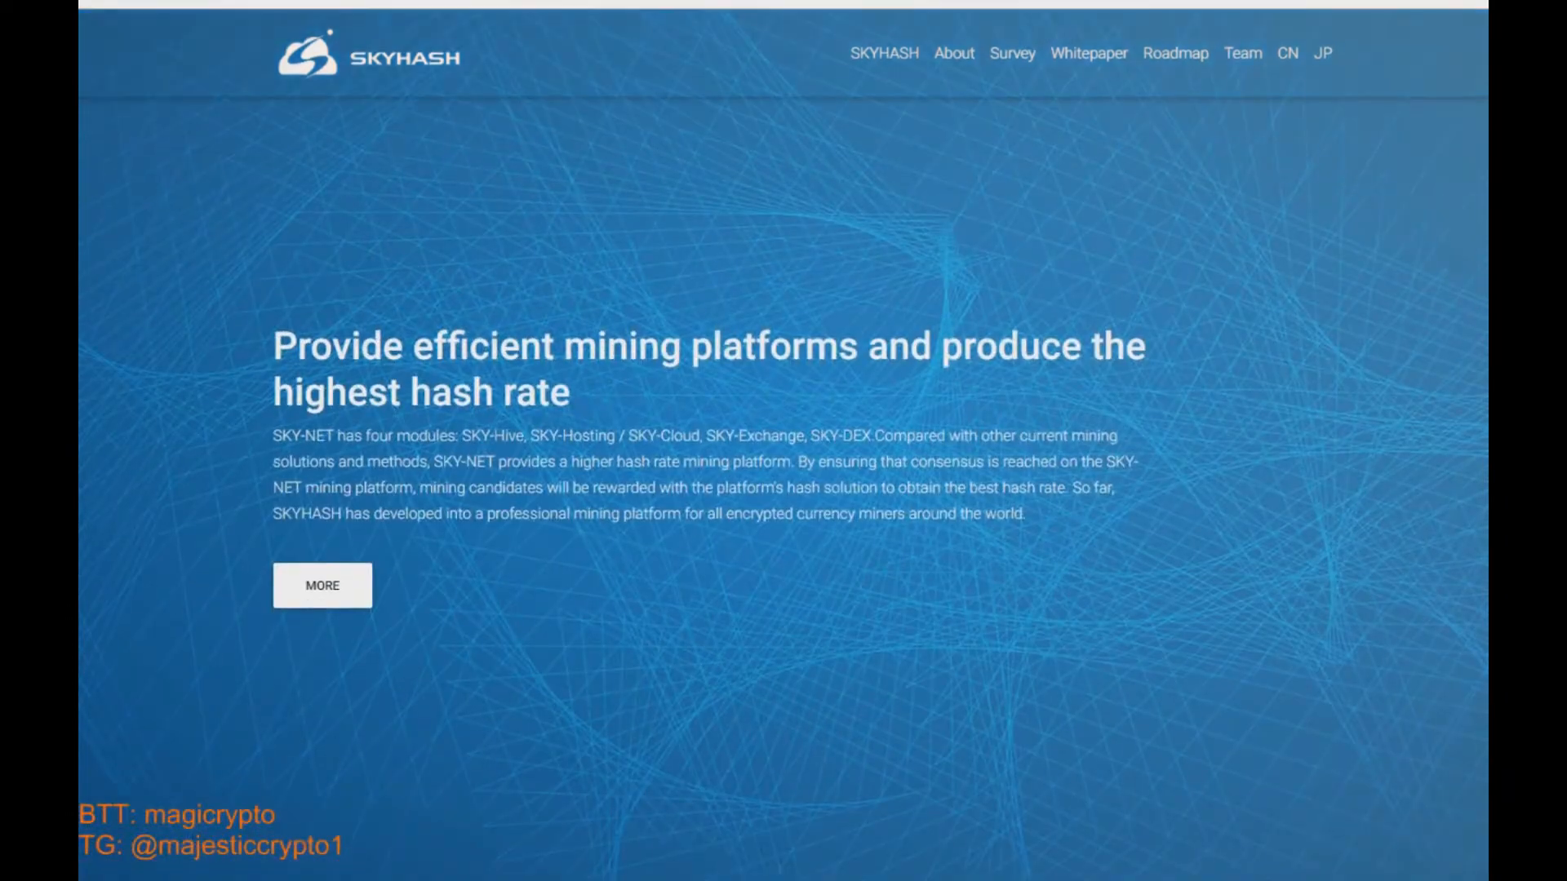
{"action": "scroll", "scroll_direction": "down", "scroll_amount": 3}
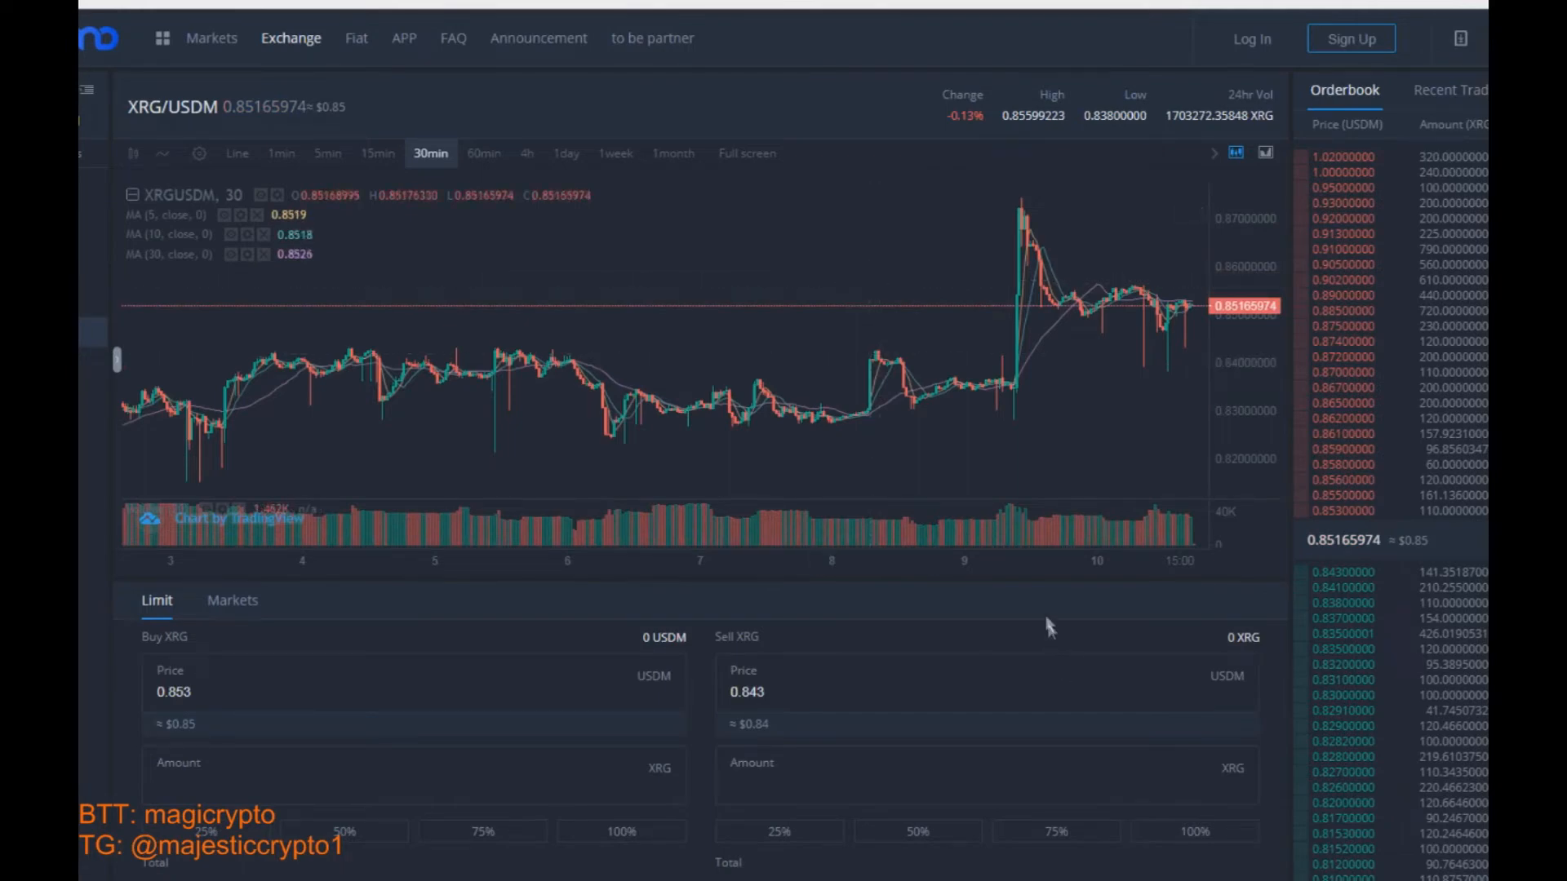
{"action": "scroll", "scroll_direction": "down", "scroll_amount": 3}
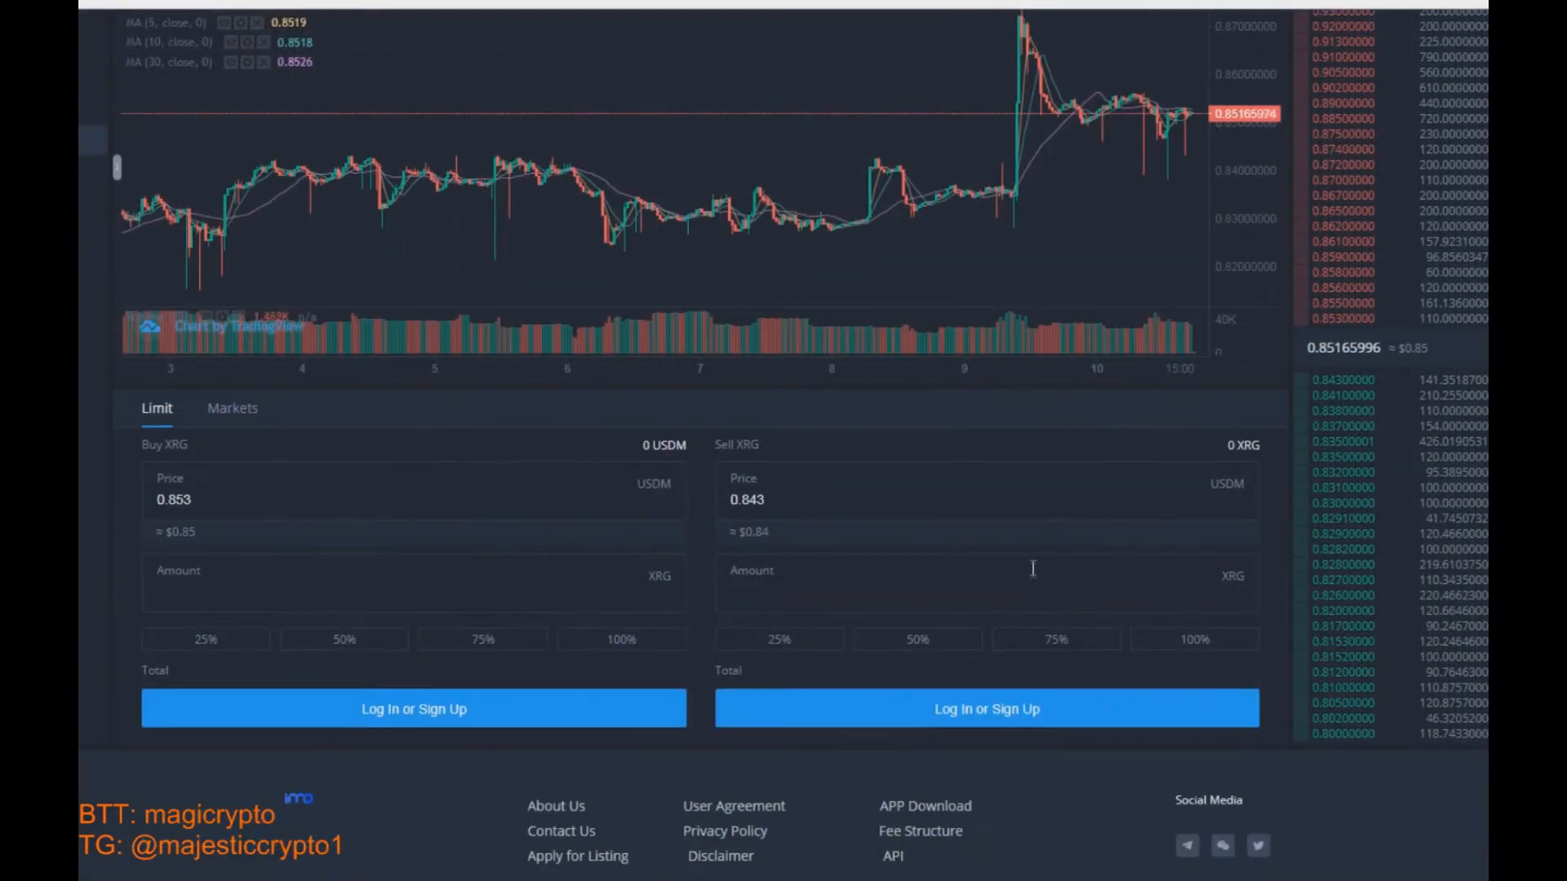
{"action": "scroll", "scroll_direction": "up", "scroll_amount": 3}
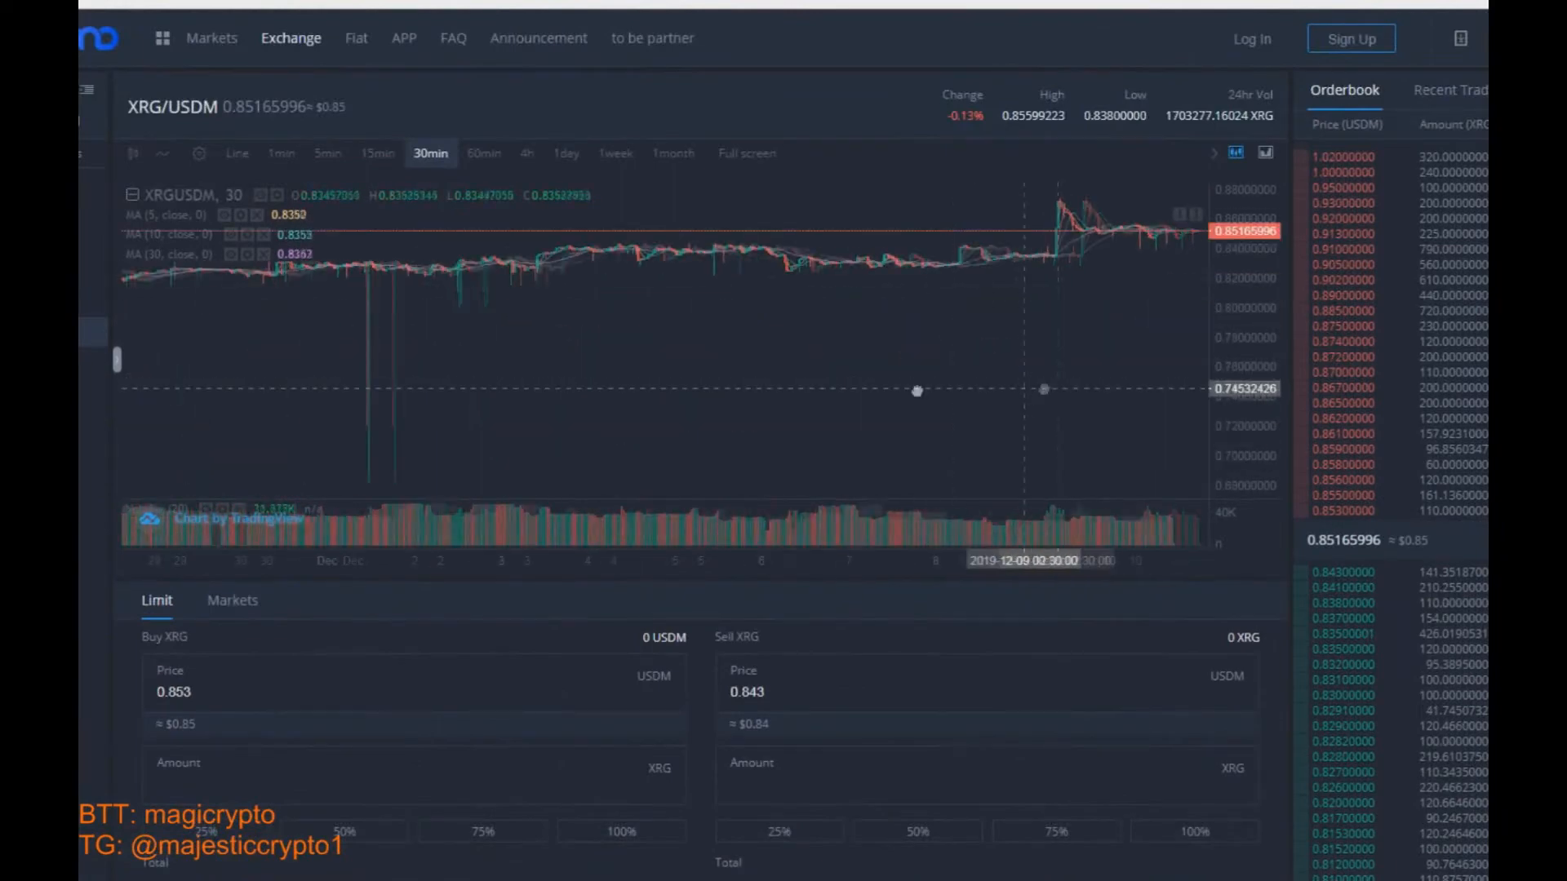
{"action": "left_click", "coordinate": [537, 38]}
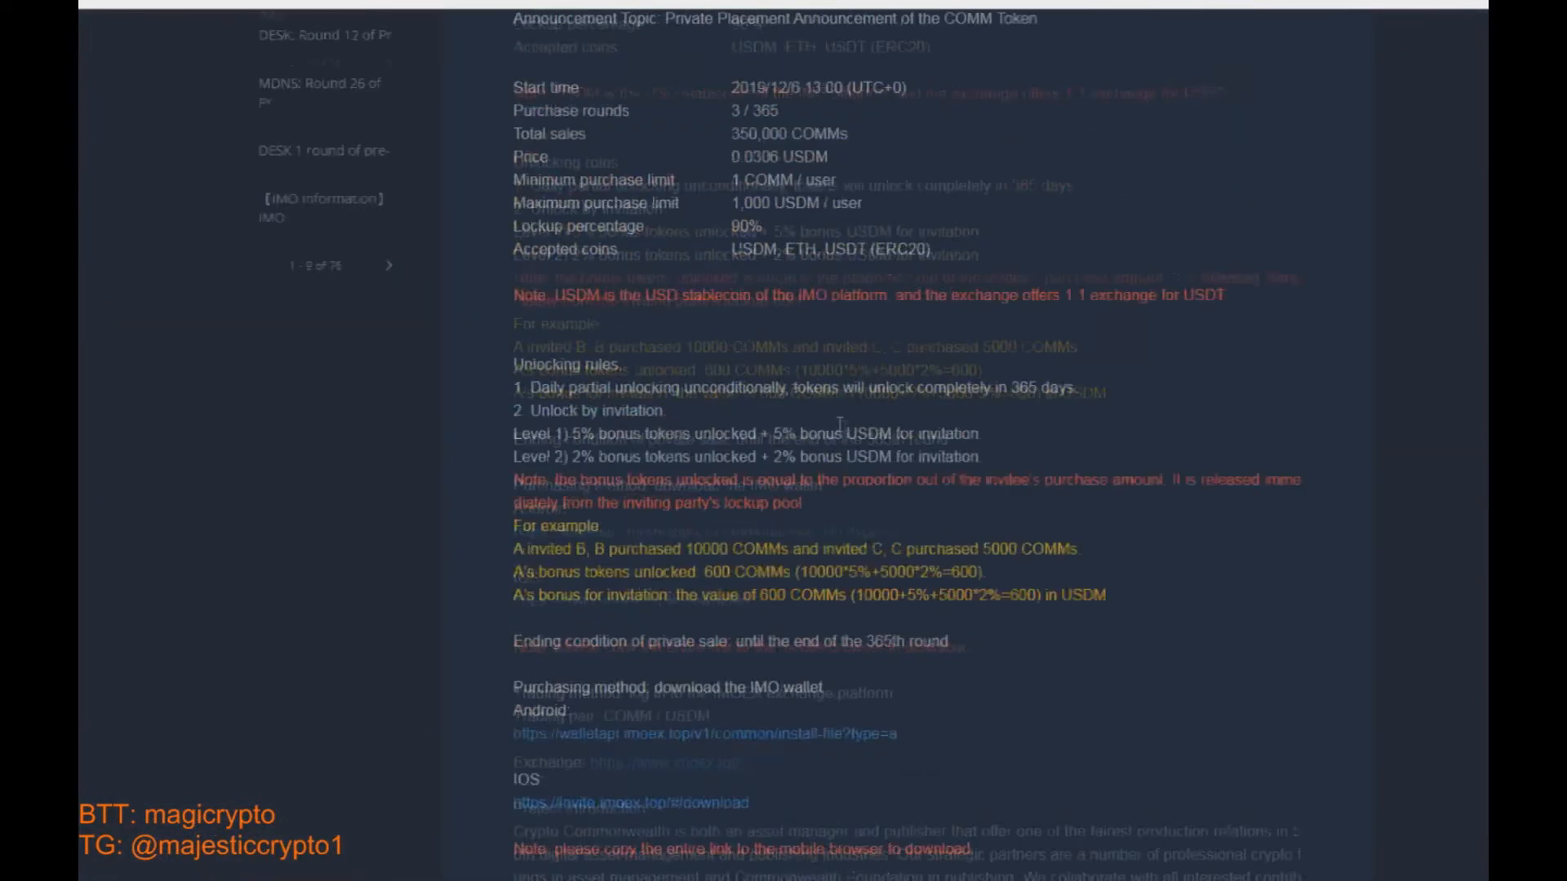
Select 'XRG: Round 25 of Presale' in the Announcement Center sidebar
{"action": "left_click", "coordinate": [325, 309]}
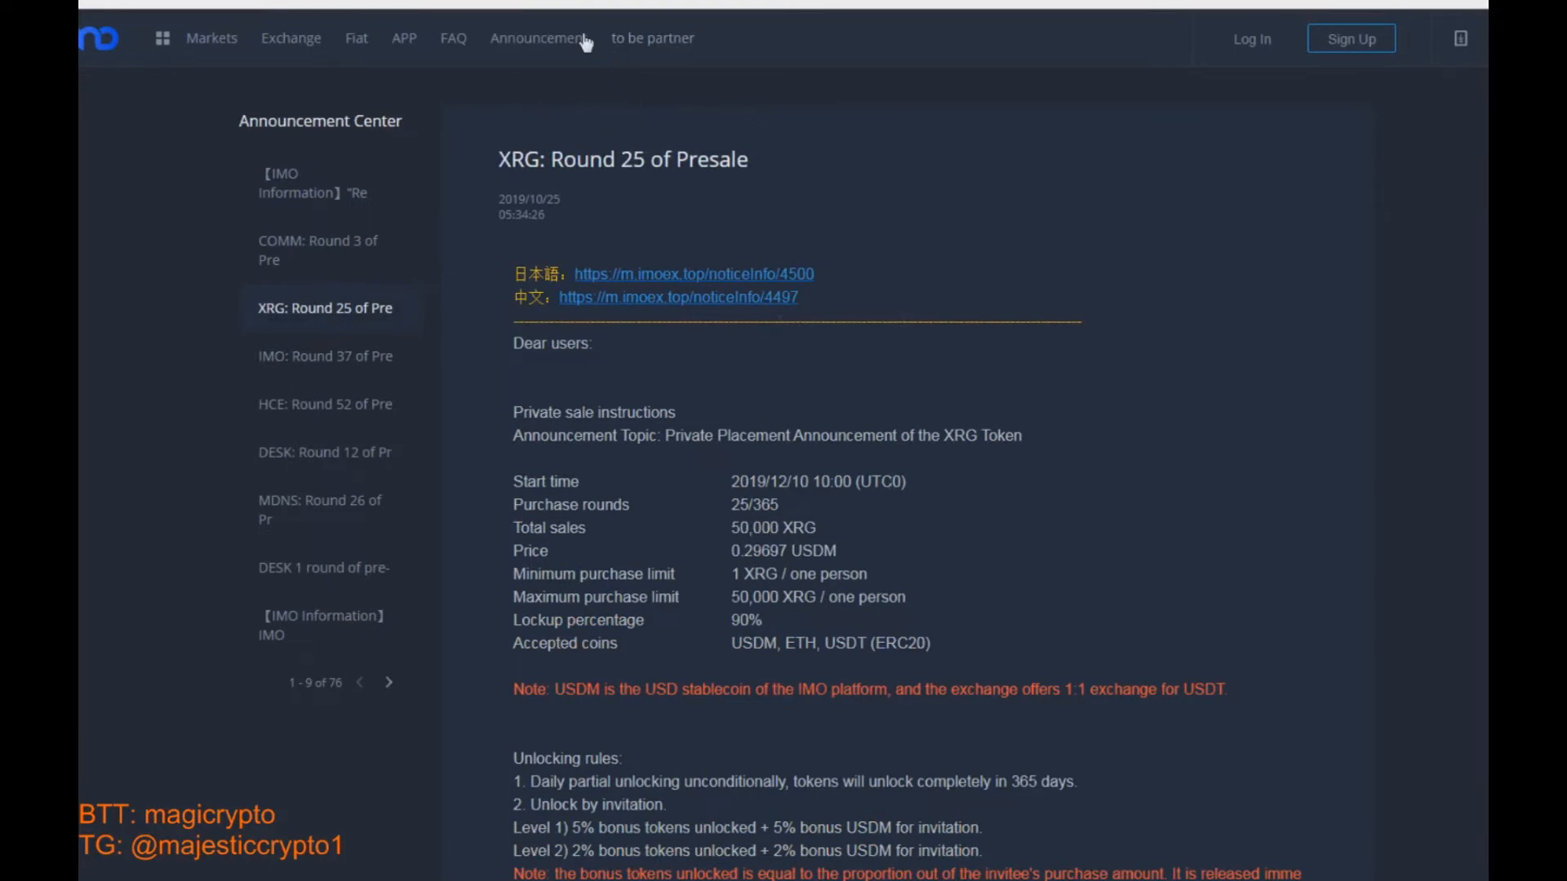
{"action": "left_click", "coordinate": [291, 38]}
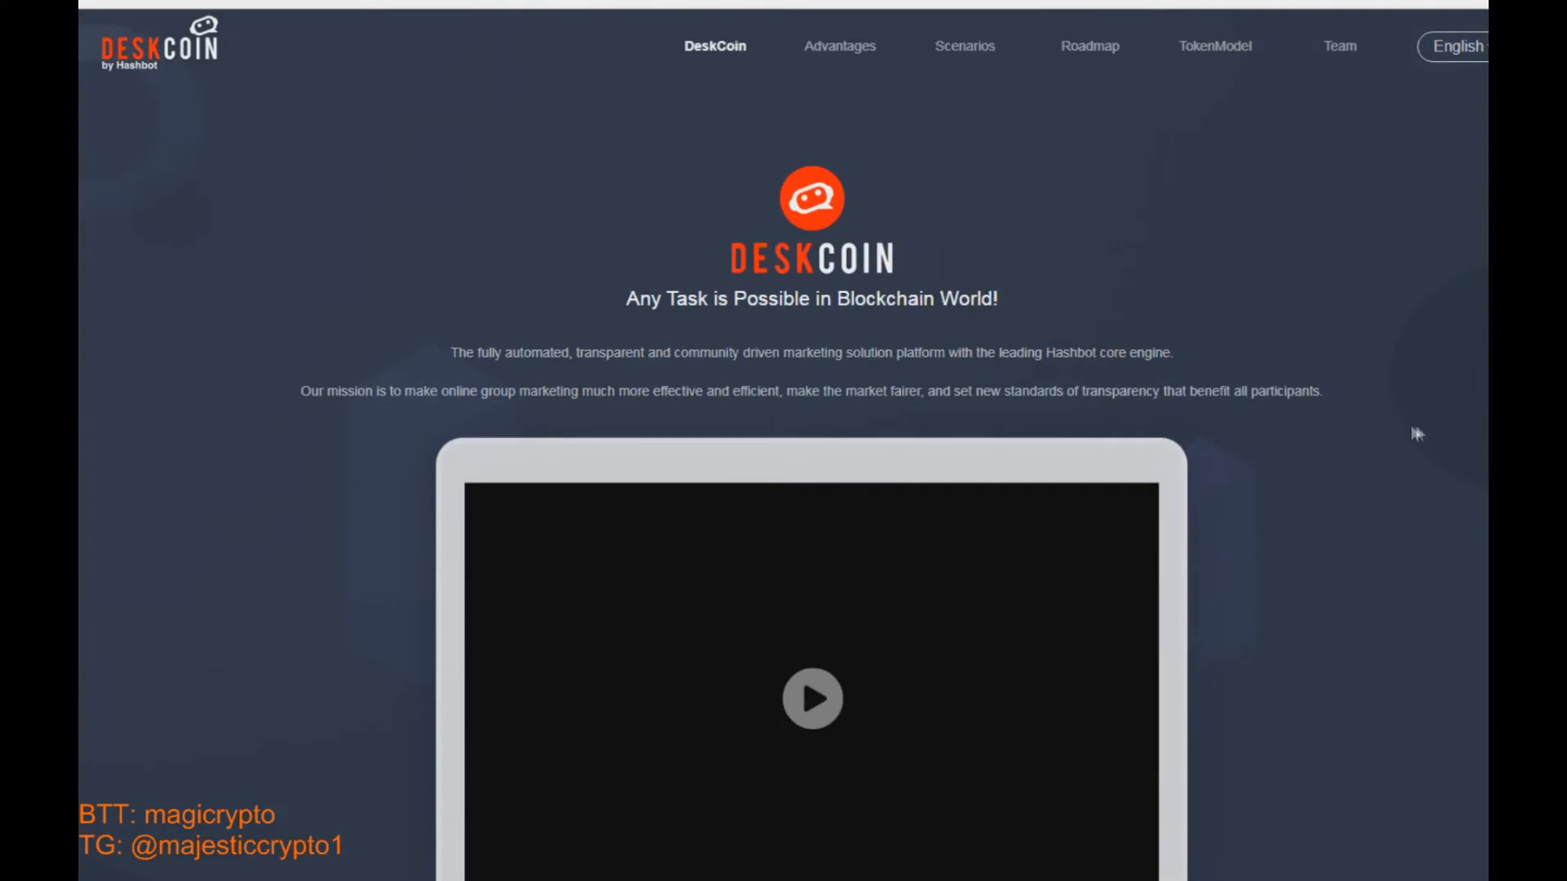
Visit the DeskCoin Advantages, Roadmap and TokenModel sections, then the Core team
{"action": "scroll", "scroll_direction": "down", "scroll_amount": 3}
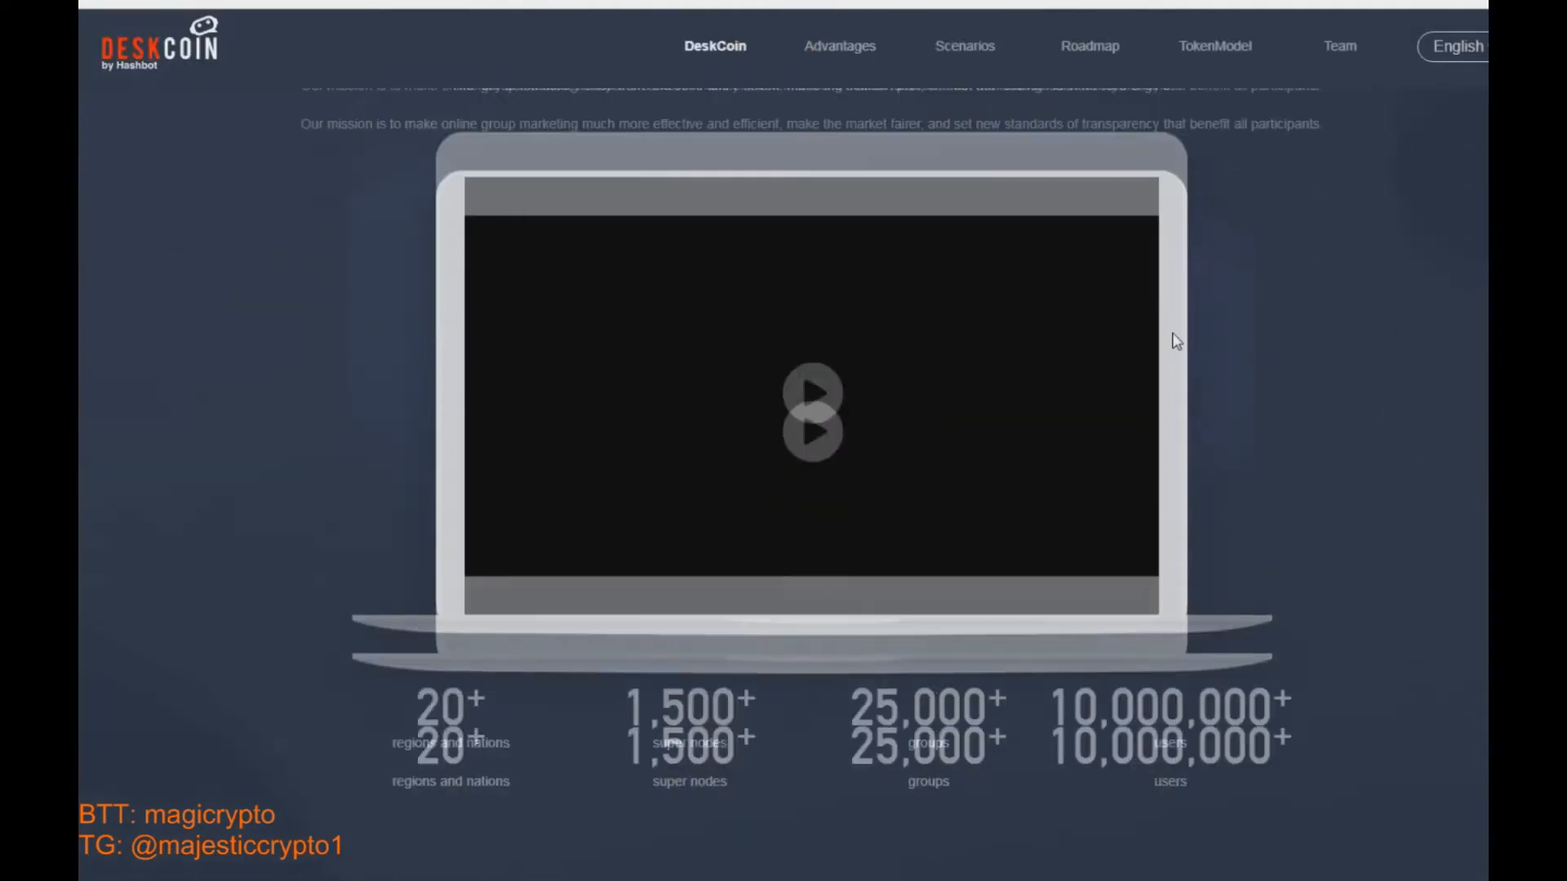
{"action": "left_click", "coordinate": [839, 45]}
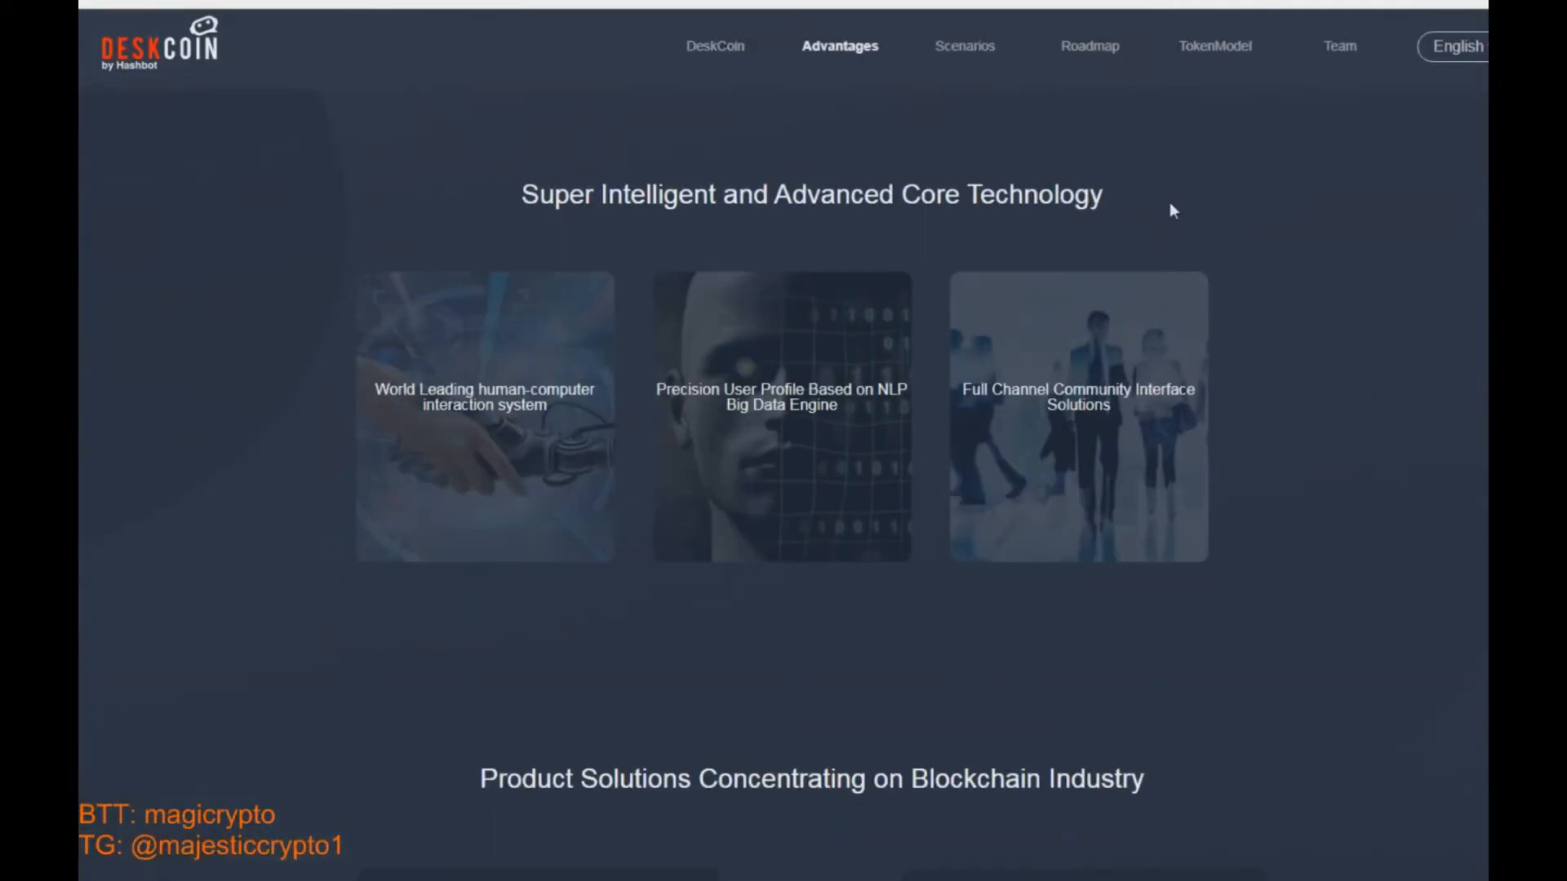
{"action": "scroll", "scroll_direction": "down", "scroll_amount": 3}
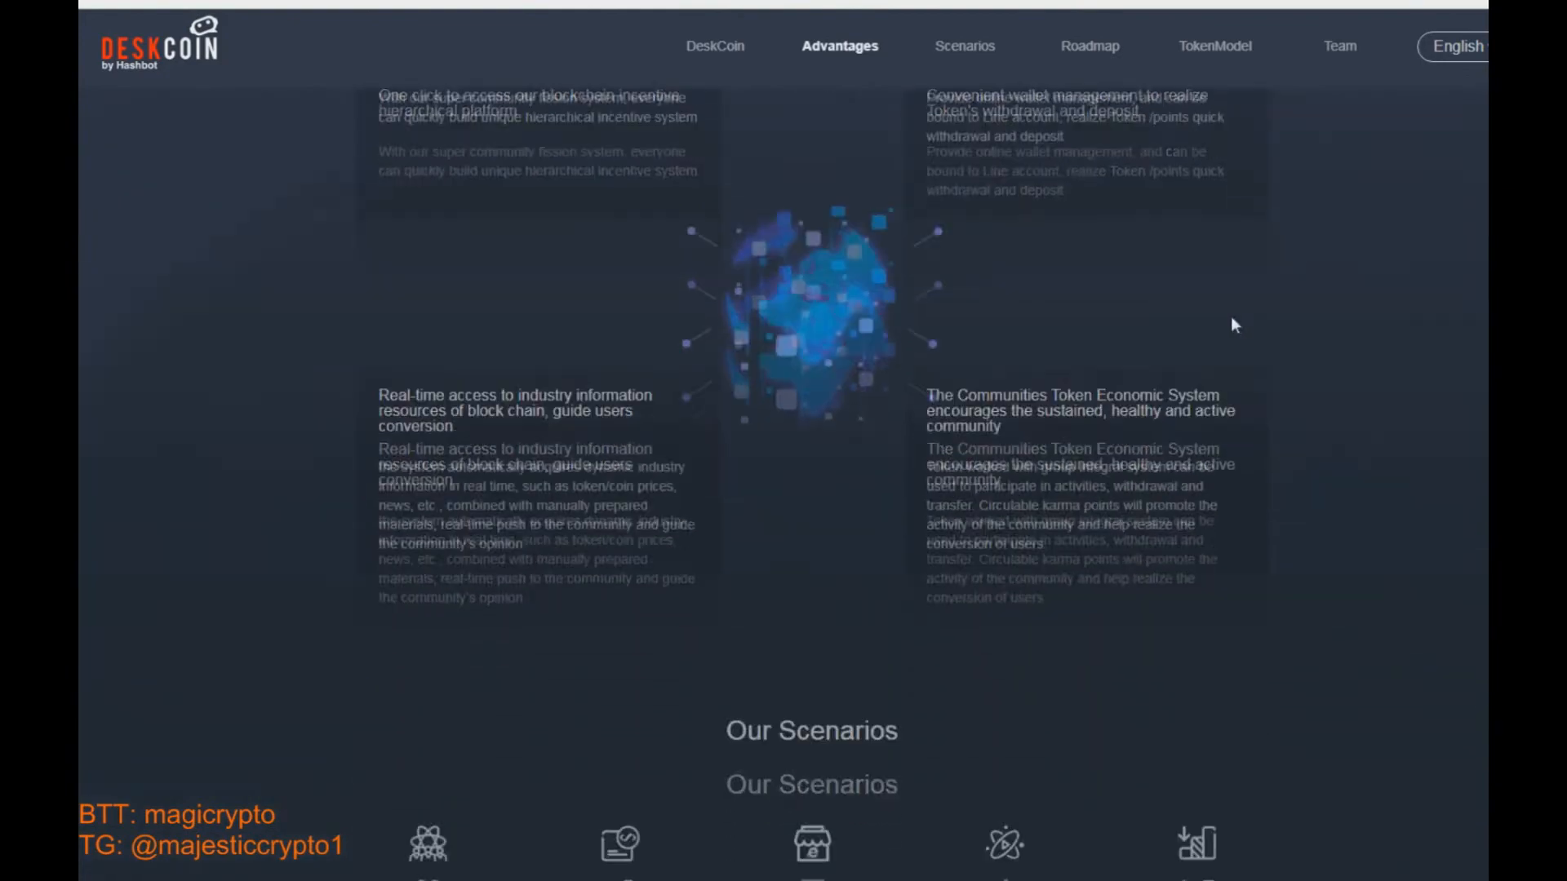
{"action": "left_click", "coordinate": [1088, 46]}
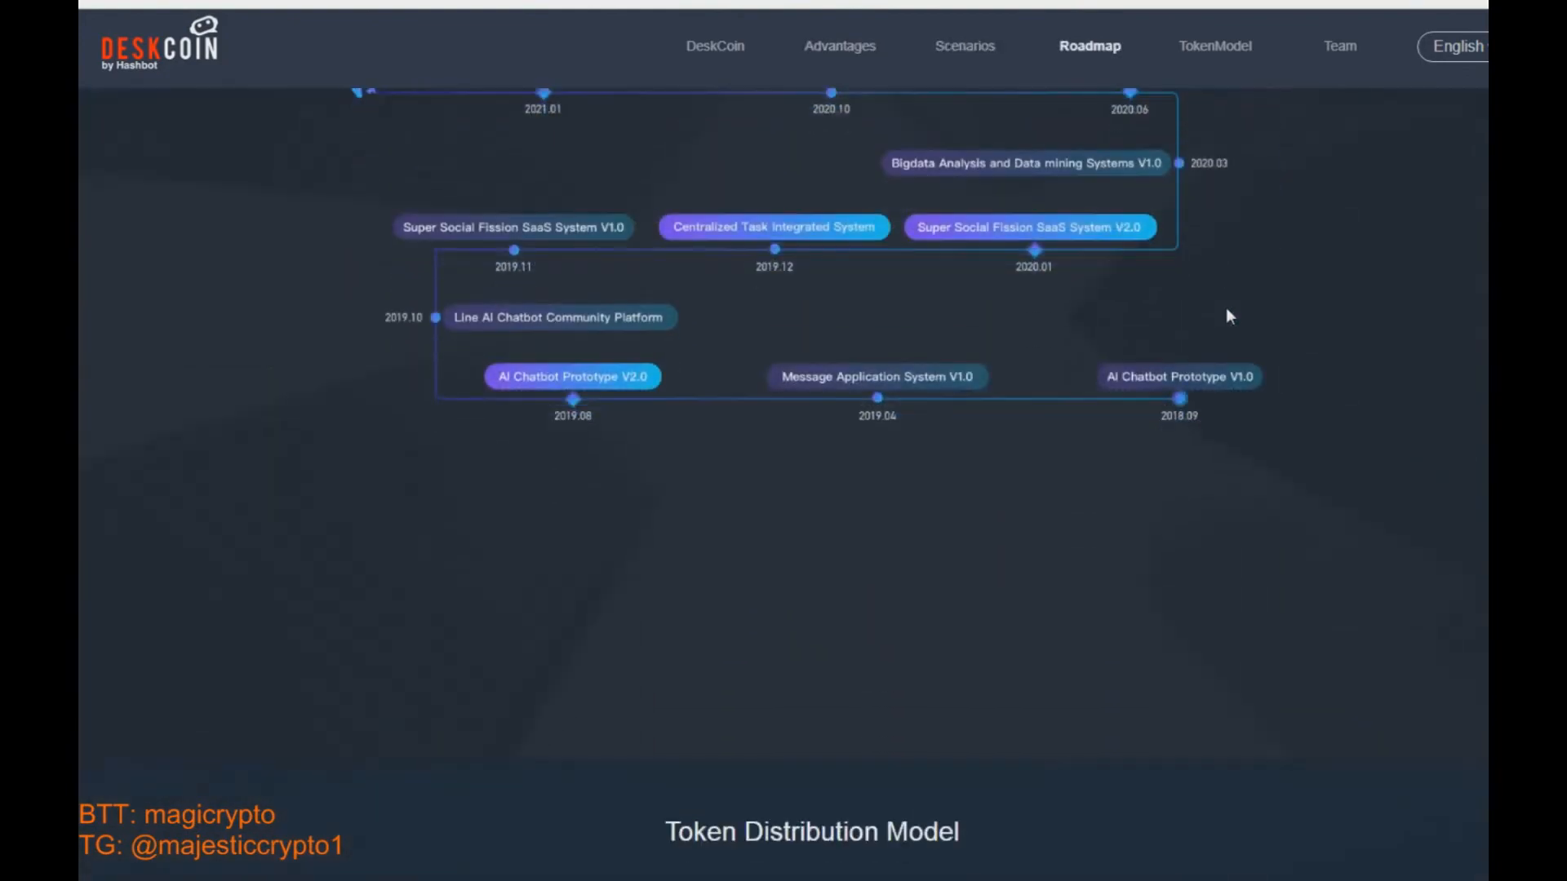
{"action": "left_click", "coordinate": [1215, 46]}
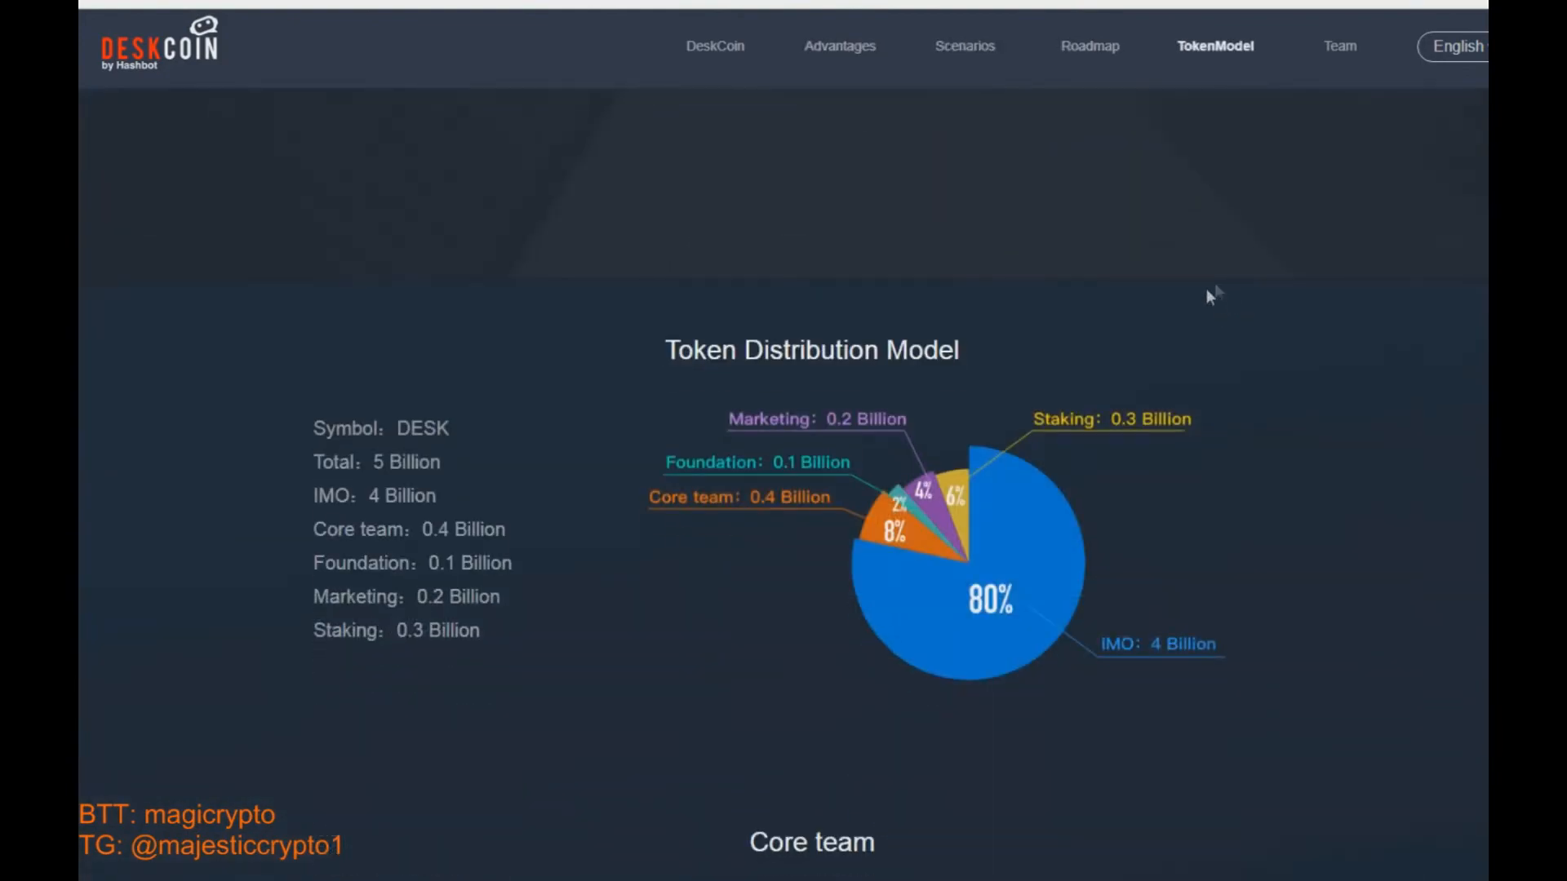
{"action": "scroll", "scroll_direction": "down", "scroll_amount": 3}
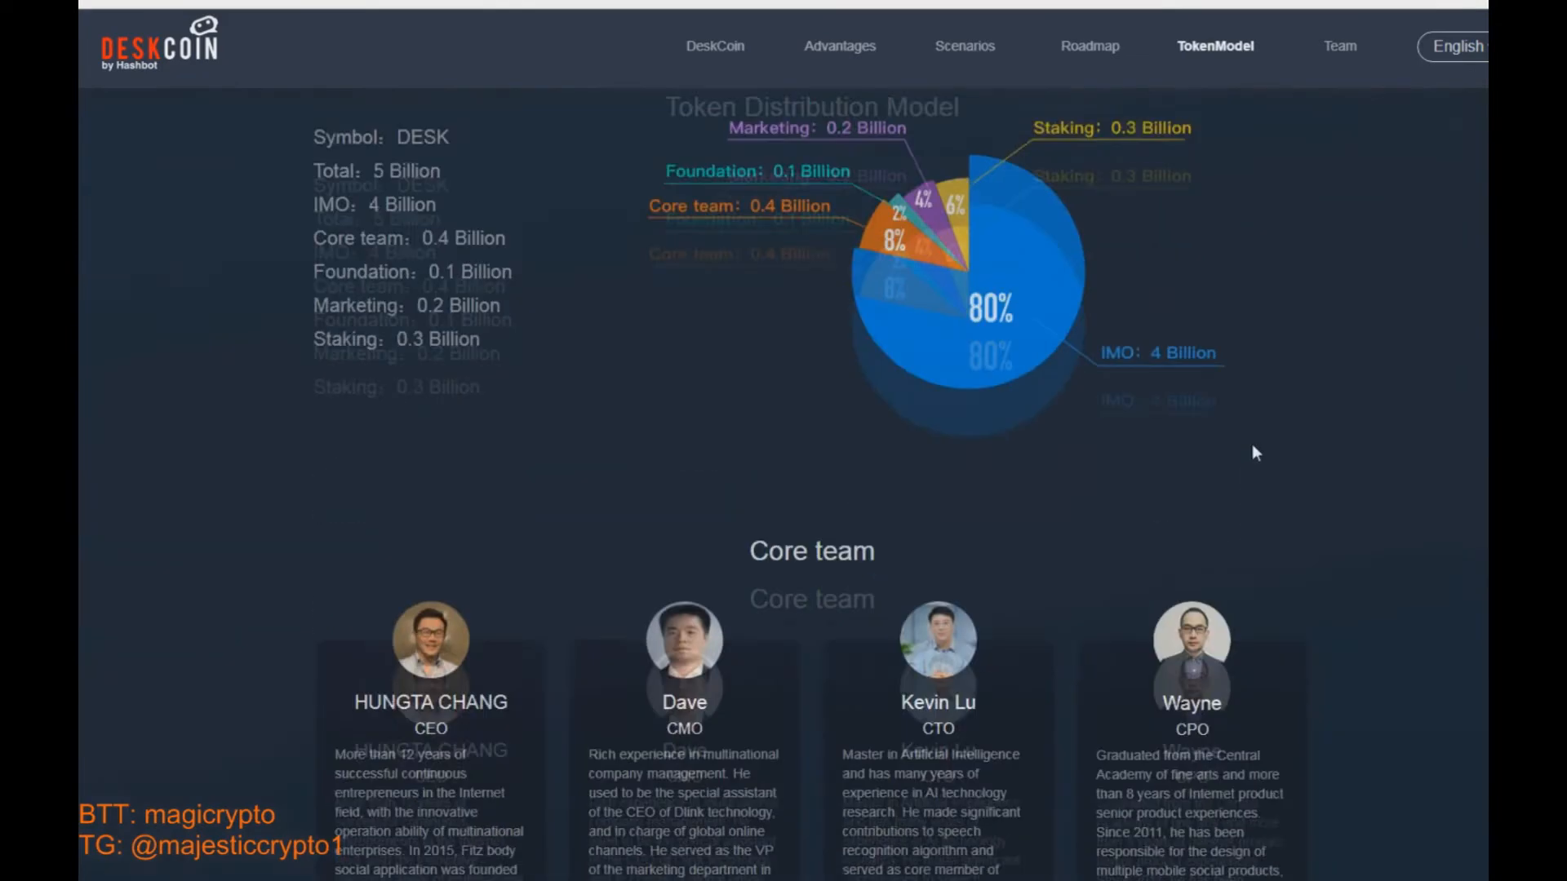
{"action": "left_click", "coordinate": [1339, 45]}
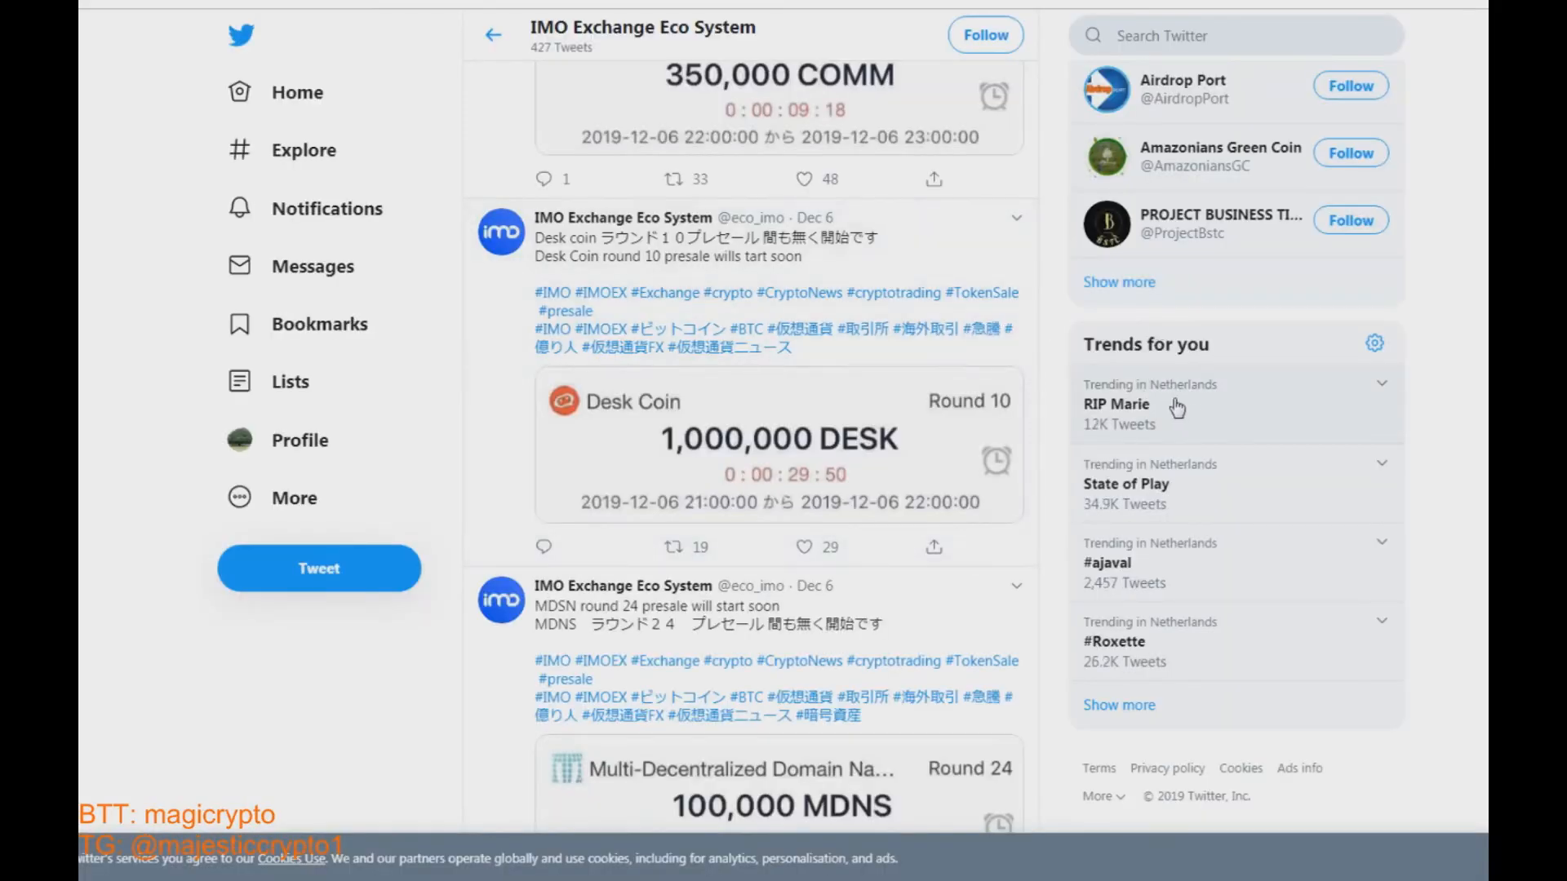
Read through the presale tweets and follow the IMO Exchange Eco System account
{"action": "scroll", "scroll_direction": "down", "scroll_amount": 3}
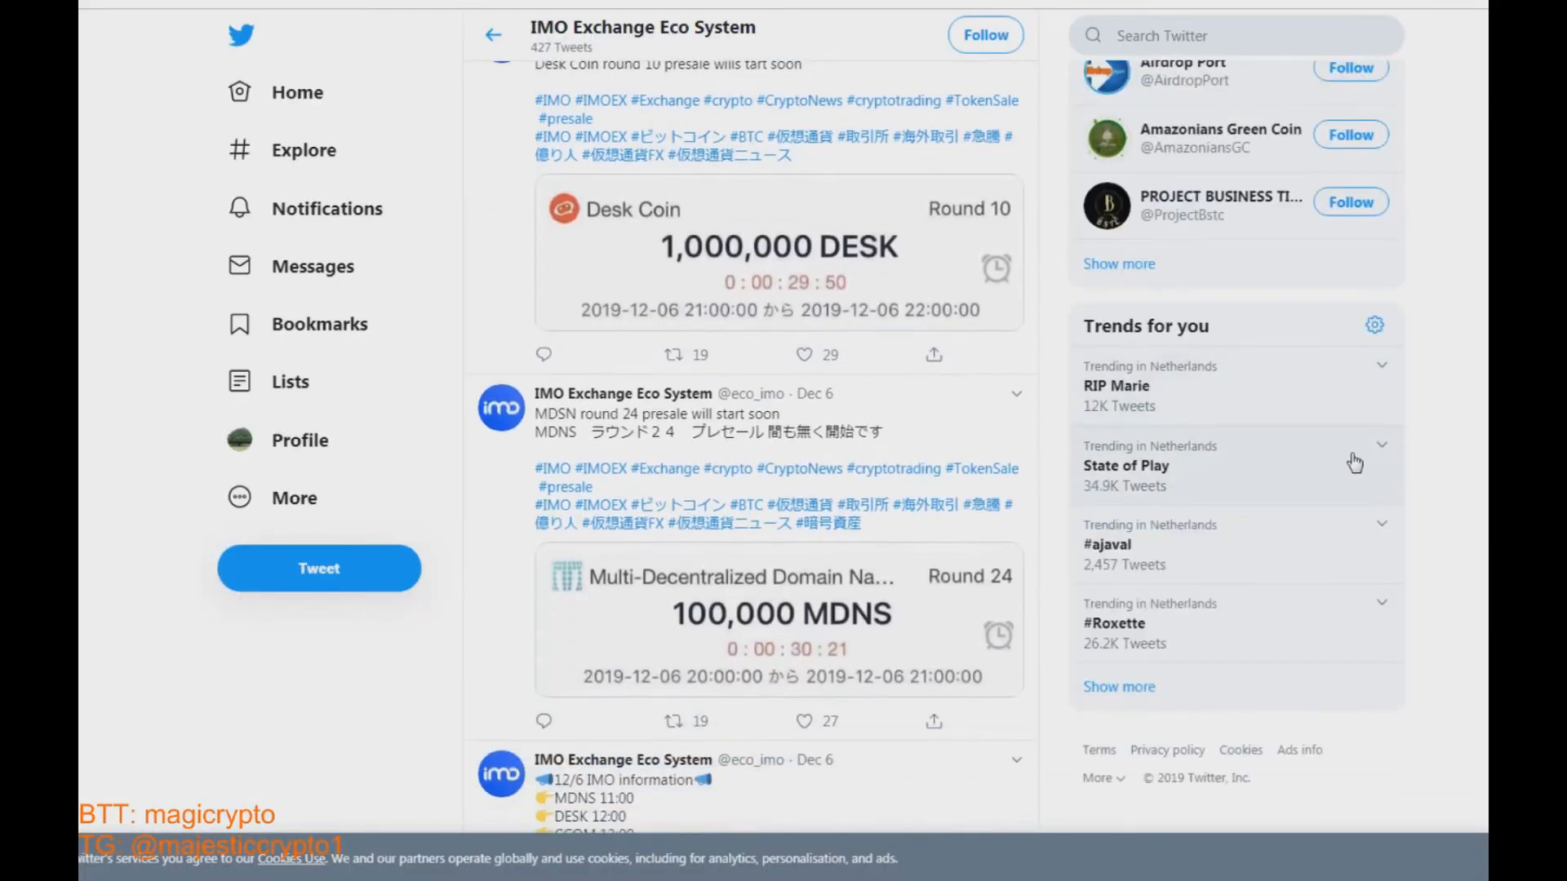
{"action": "scroll", "scroll_direction": "down", "scroll_amount": 3}
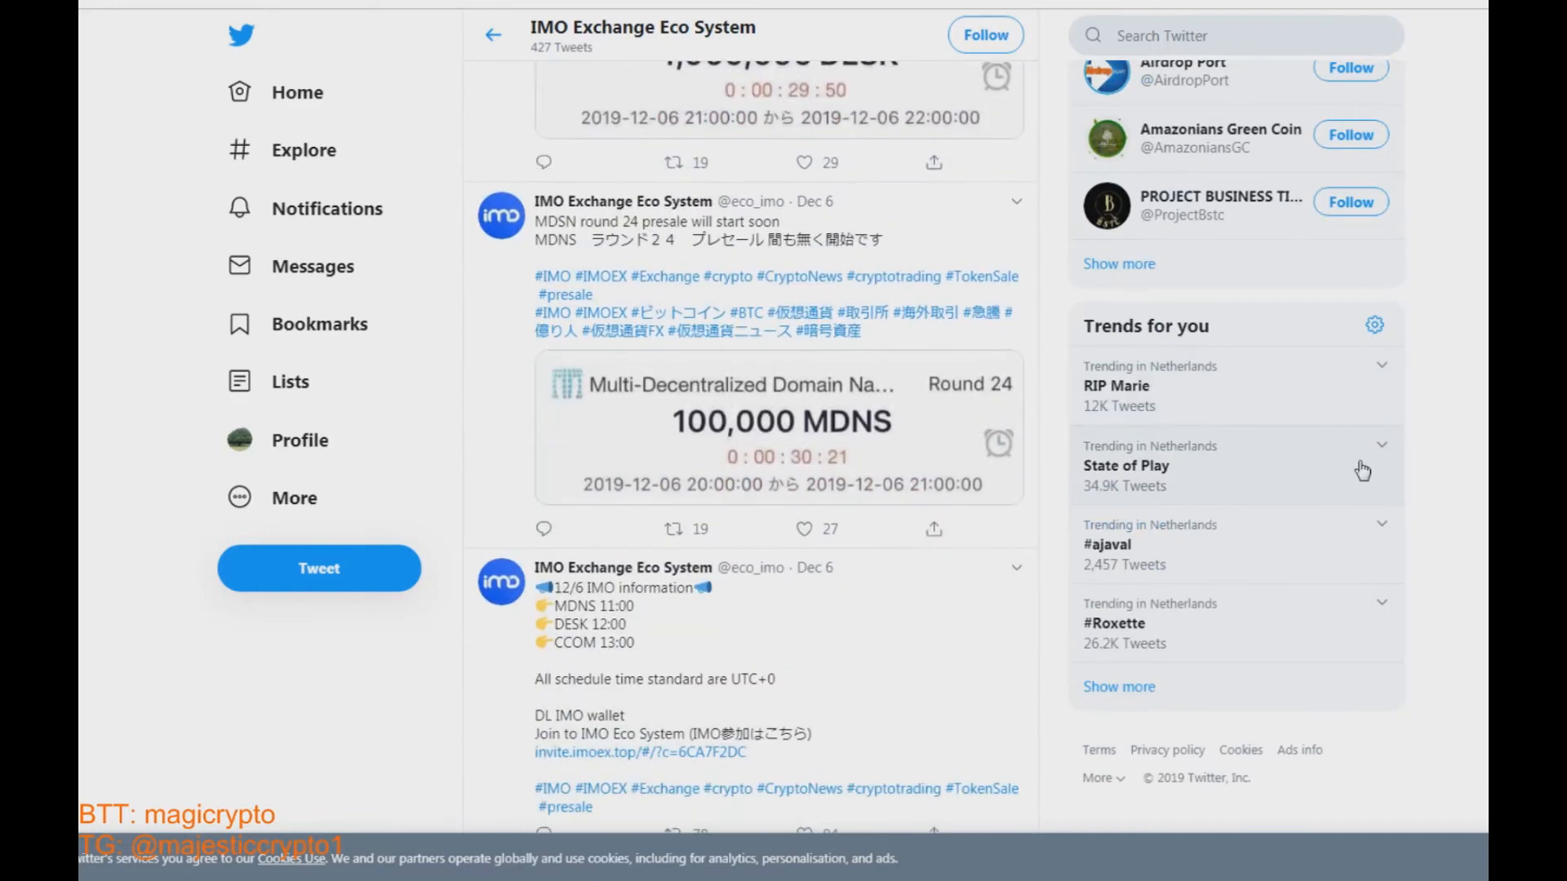
{"action": "scroll", "scroll_direction": "down", "scroll_amount": 3}
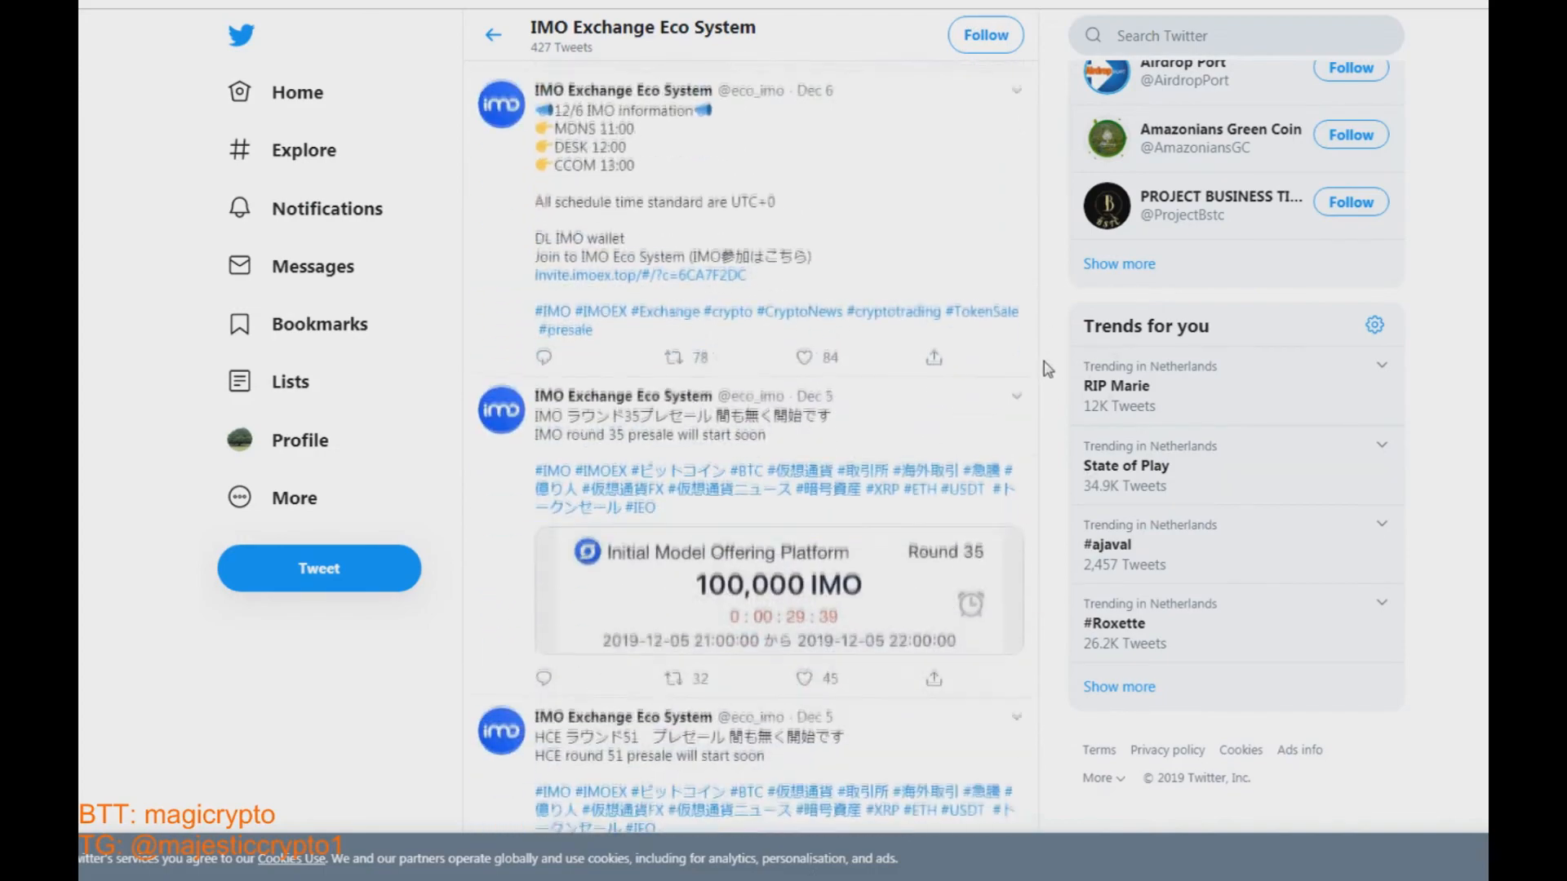
{"action": "scroll", "scroll_direction": "down", "scroll_amount": 3}
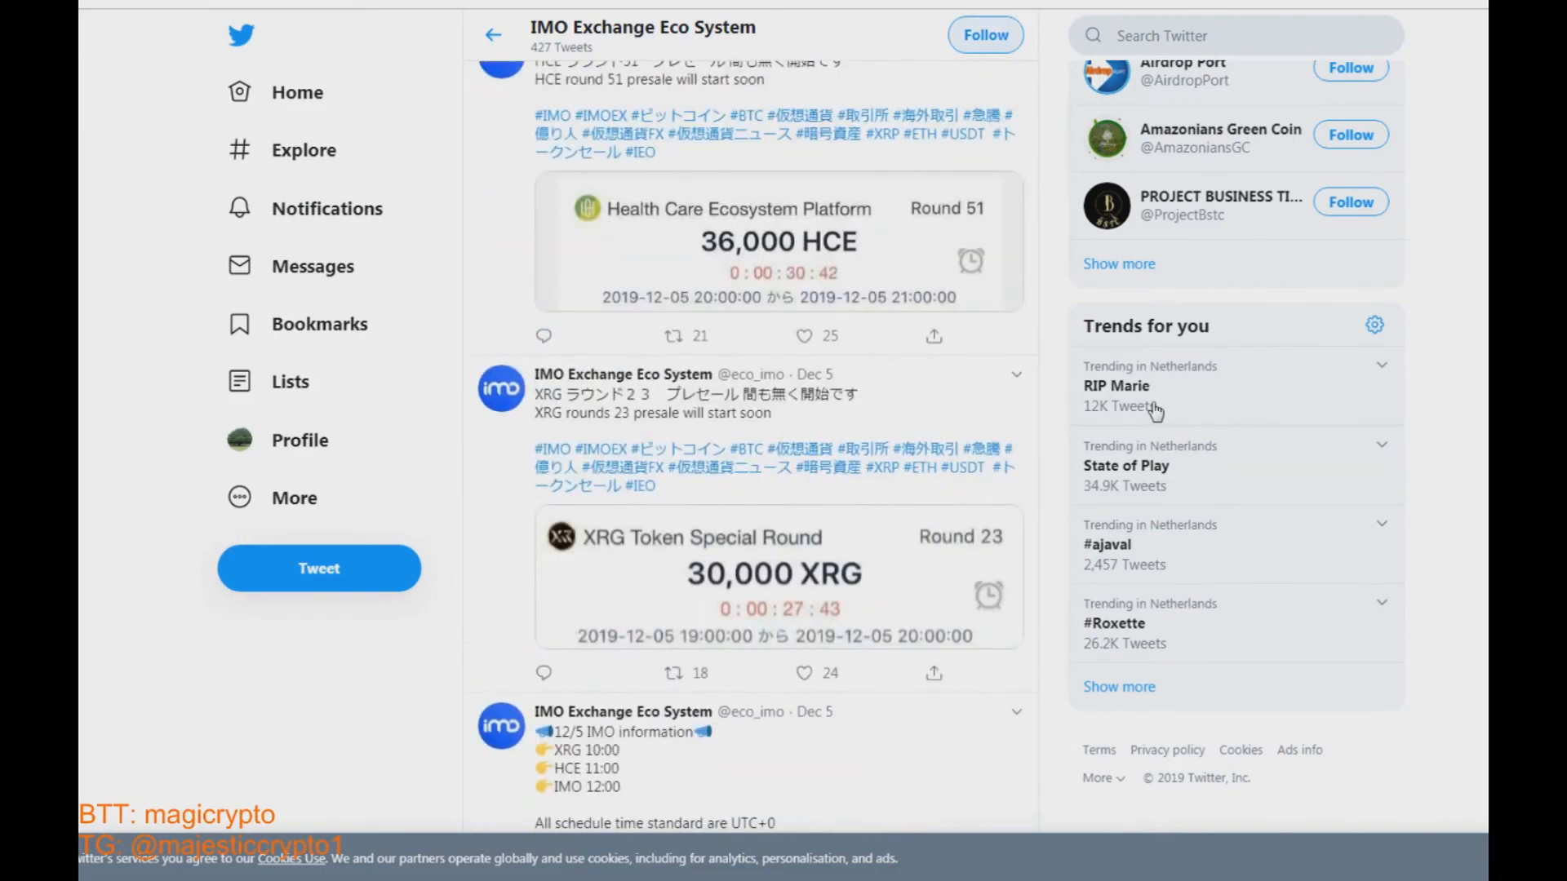
{"action": "left_click", "coordinate": [982, 34]}
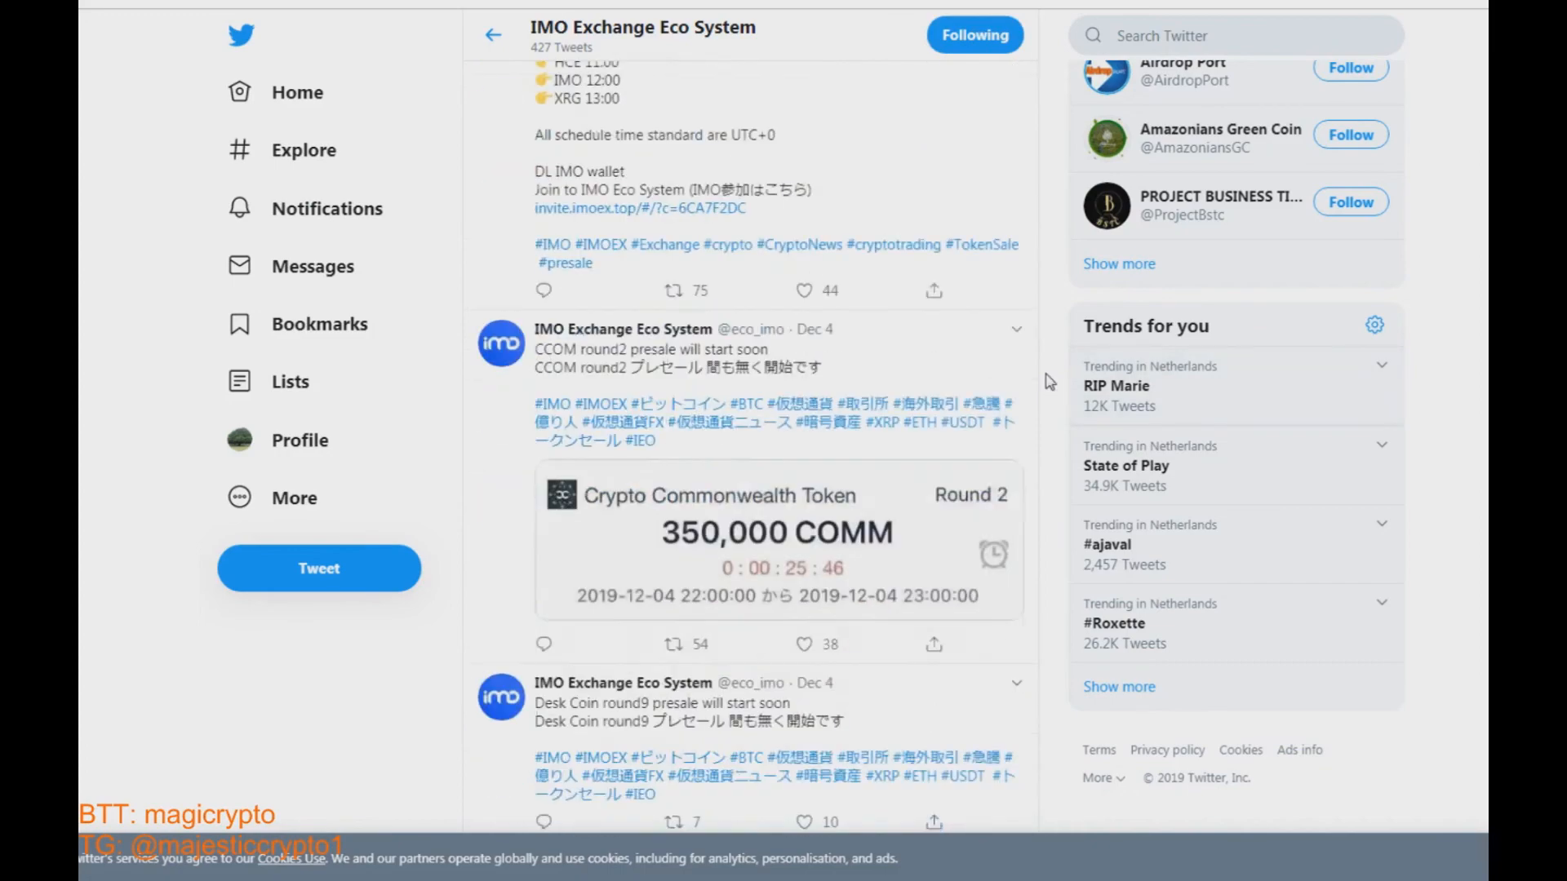
{"action": "scroll", "scroll_direction": "down", "scroll_amount": 3}
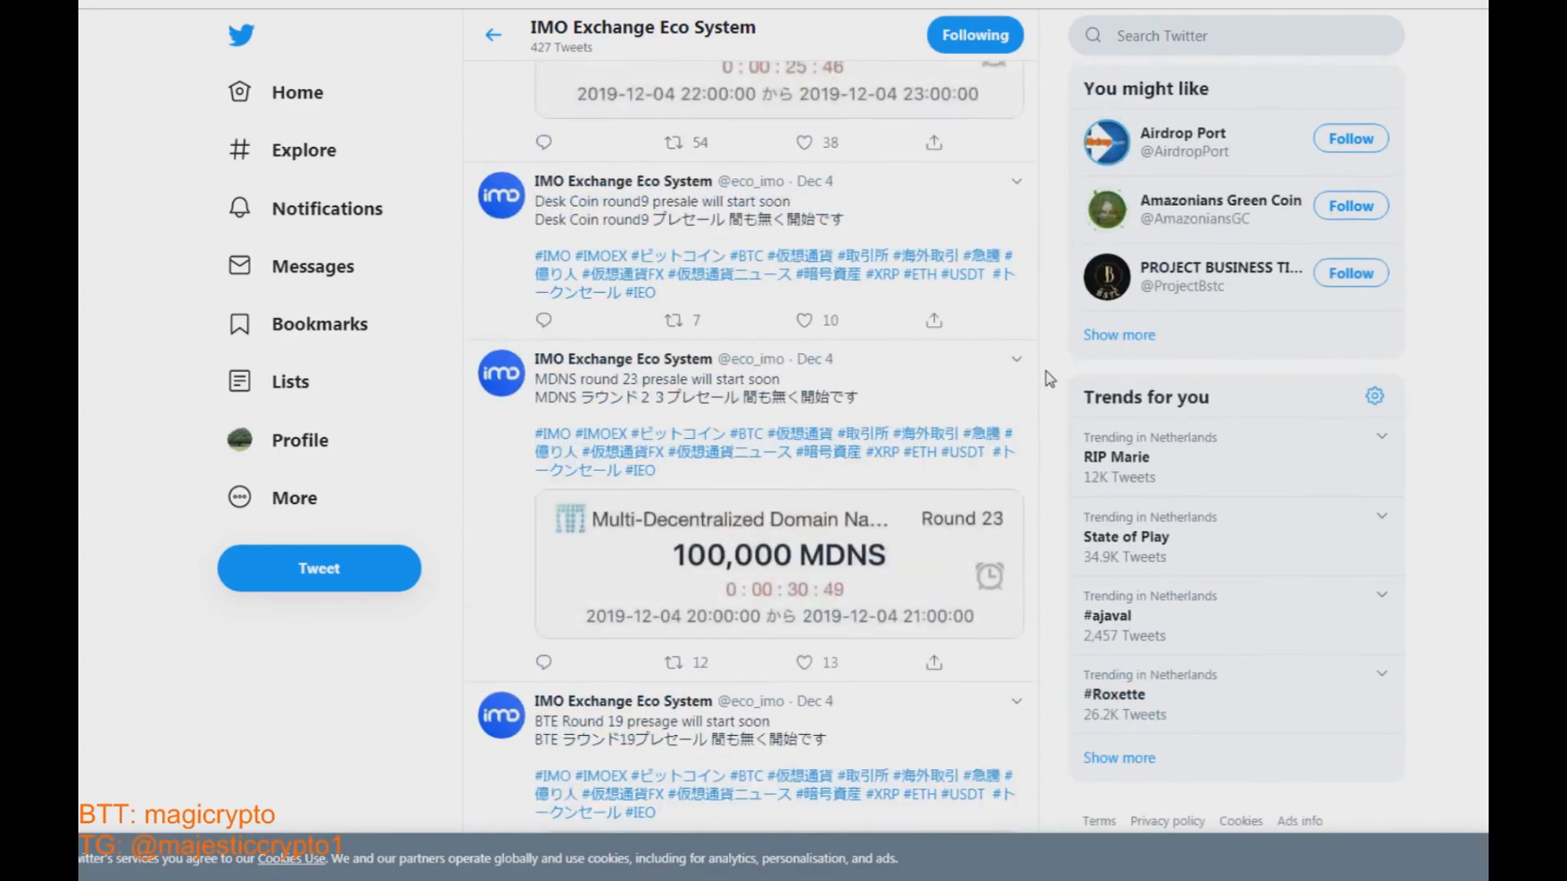
{"action": "scroll", "scroll_direction": "down", "scroll_amount": 3}
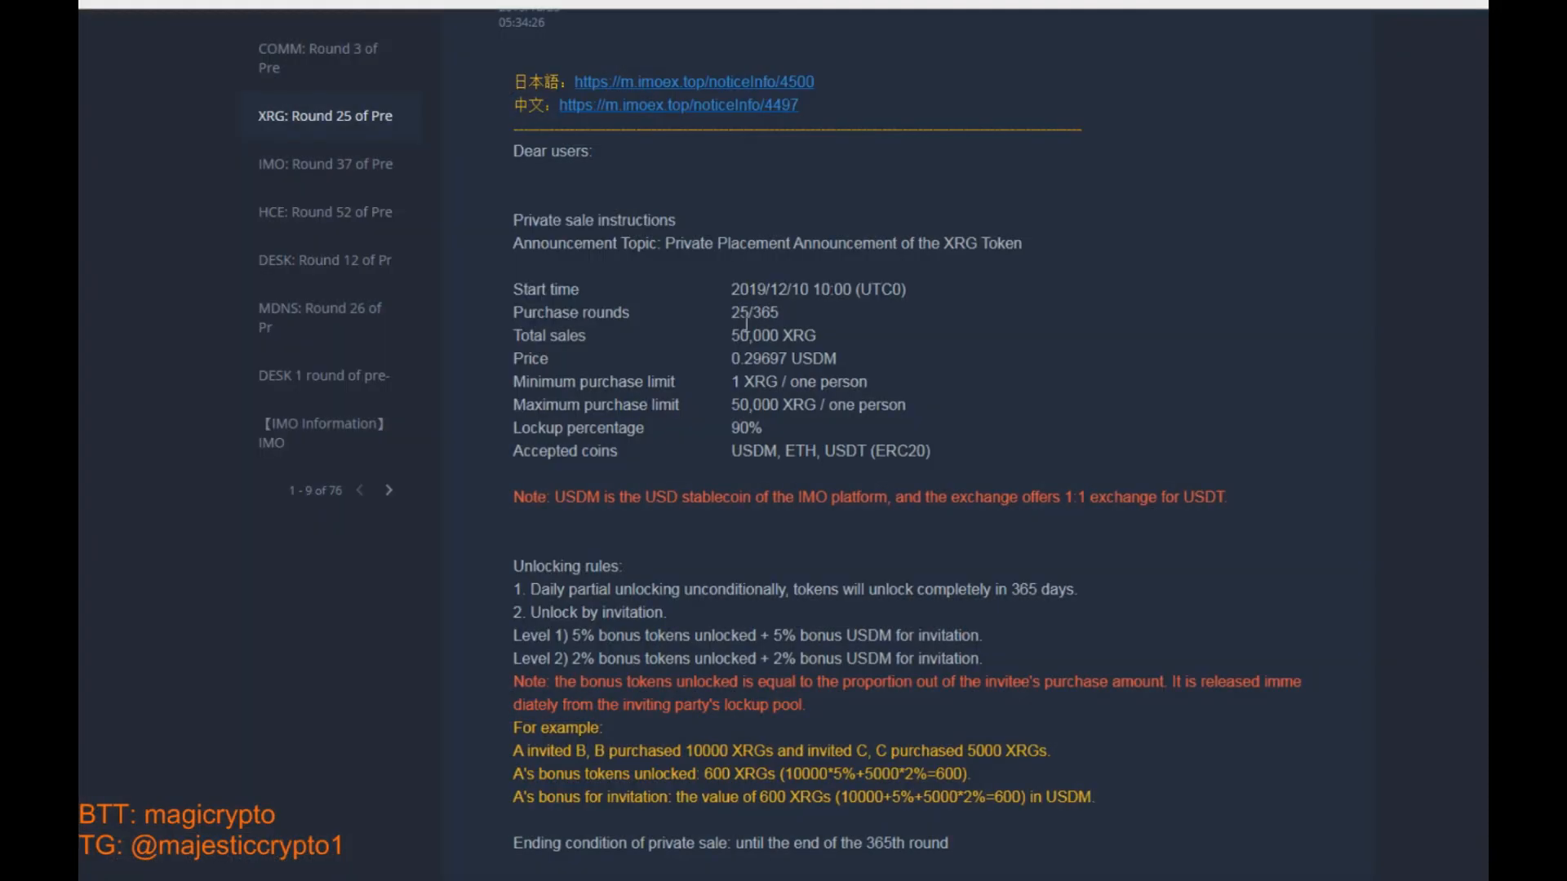
Select 'DESK: Round 12 of Presale' in the sidebar and read its terms
{"action": "scroll", "scroll_direction": "down", "scroll_amount": 3}
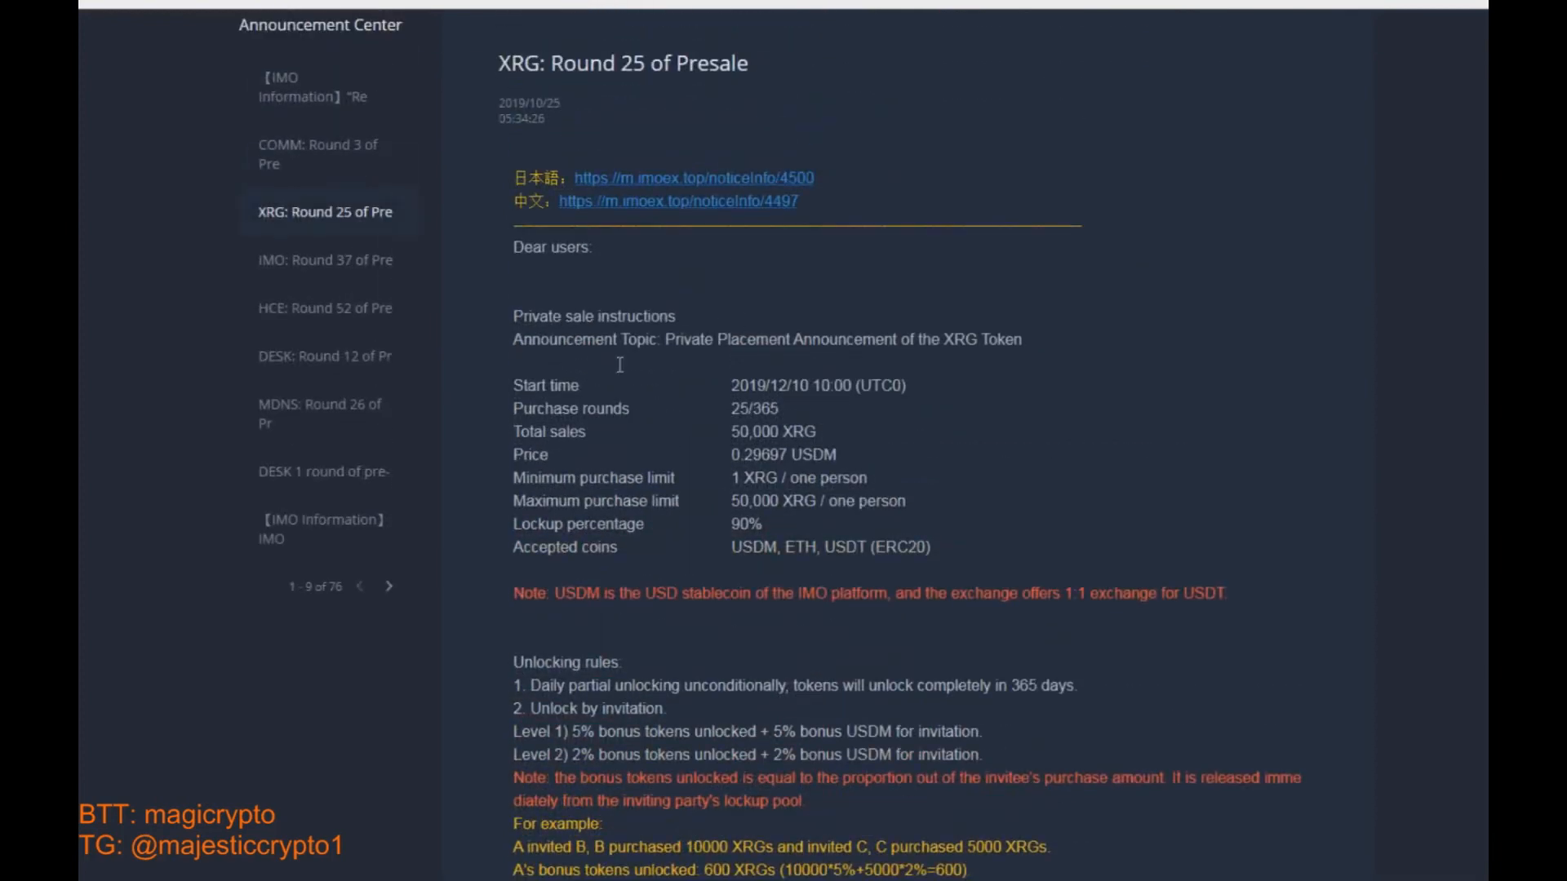
{"action": "mouse_move", "coordinate": [310, 359]}
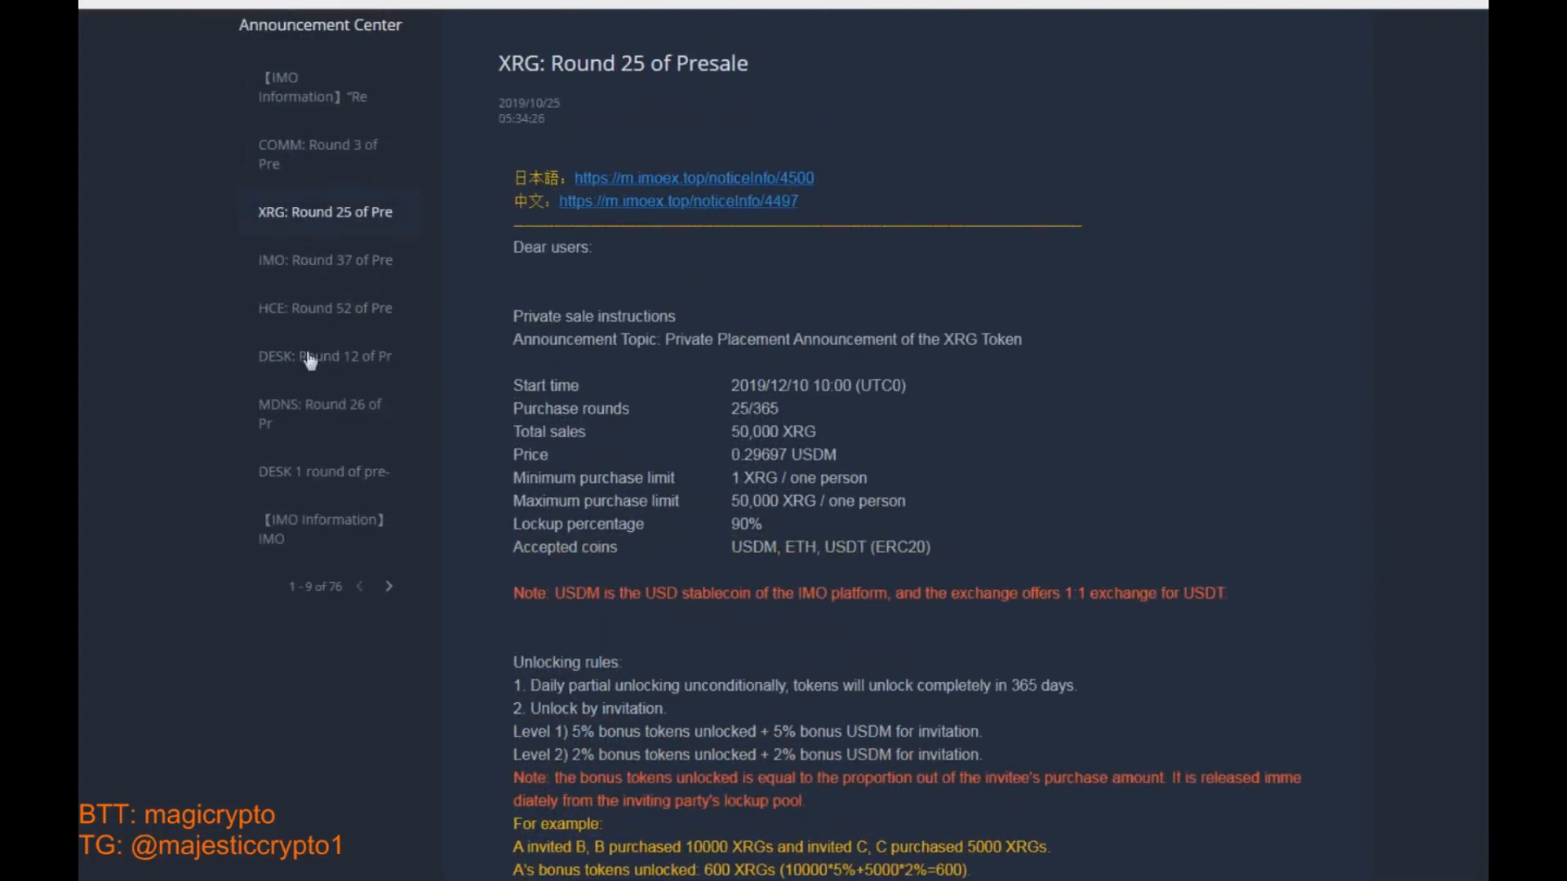
{"action": "left_click", "coordinate": [323, 356]}
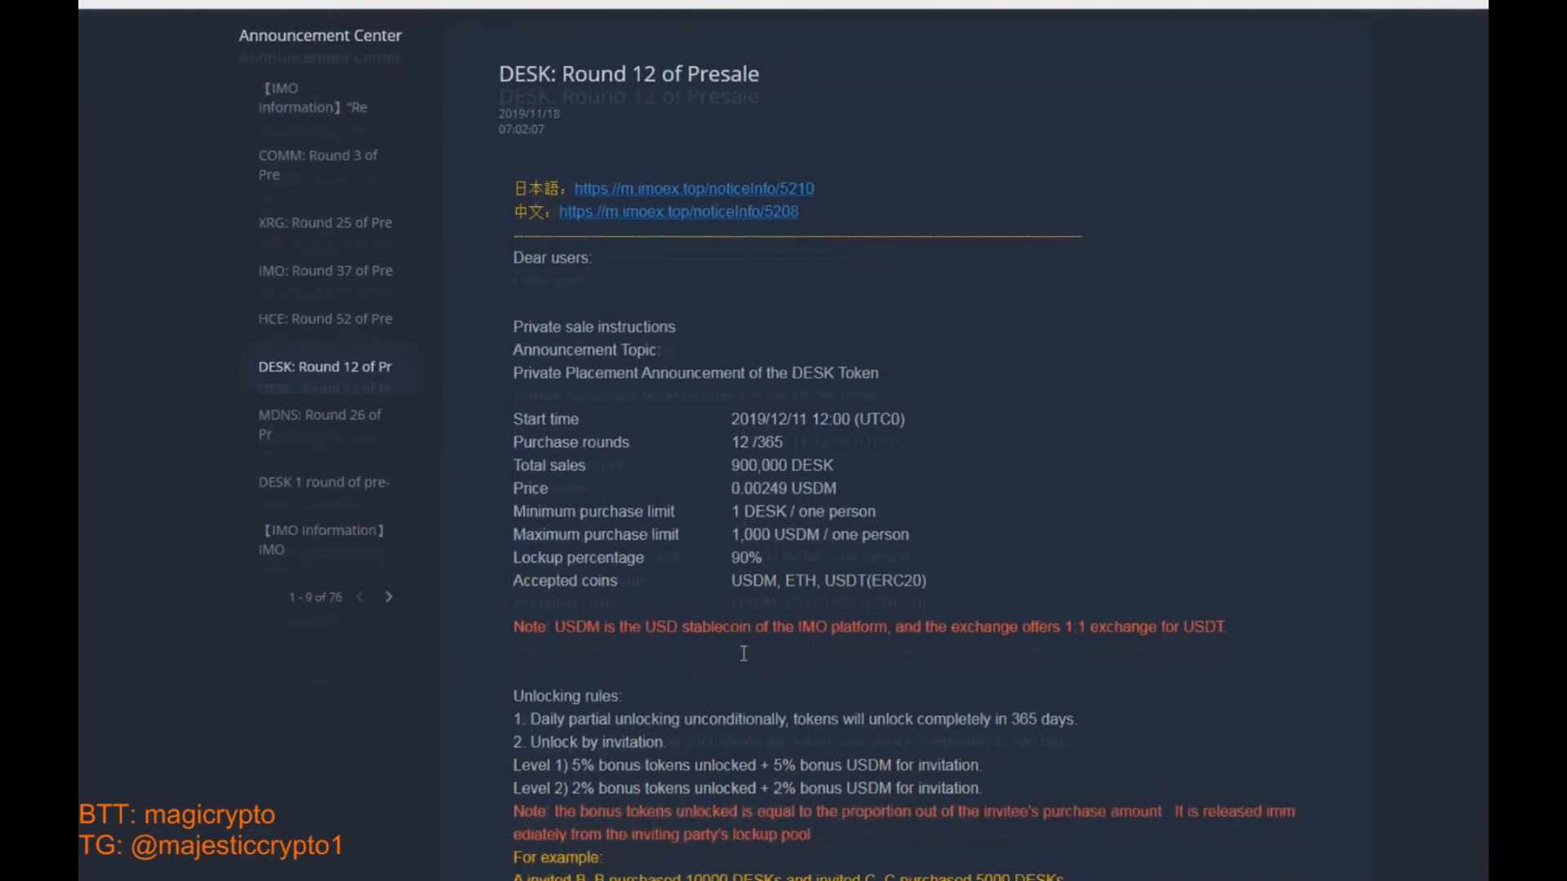
{"action": "scroll", "scroll_direction": "down", "scroll_amount": 3}
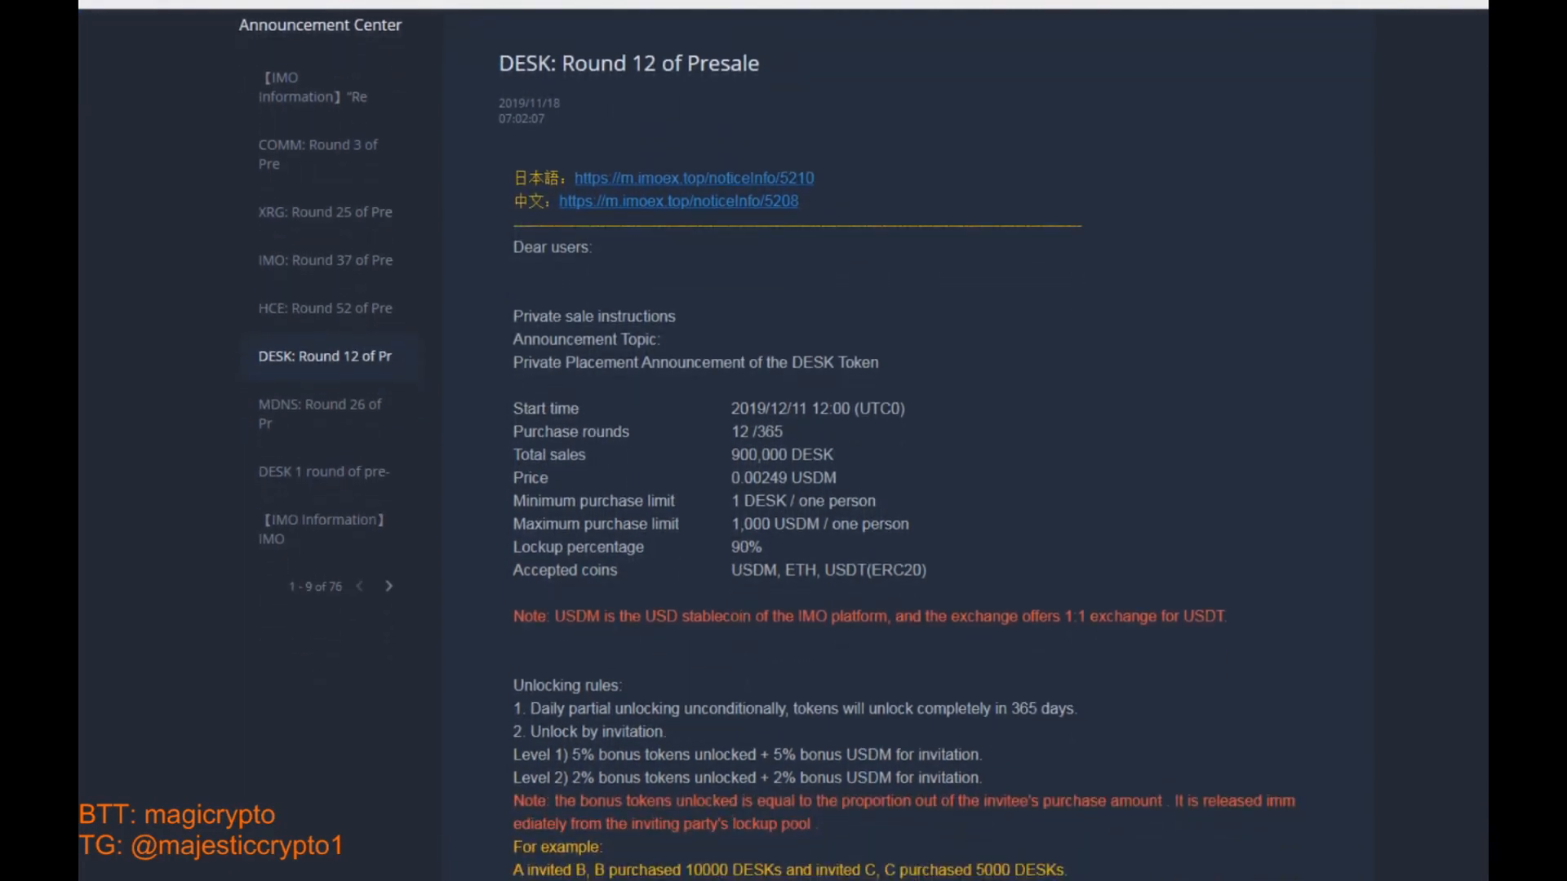